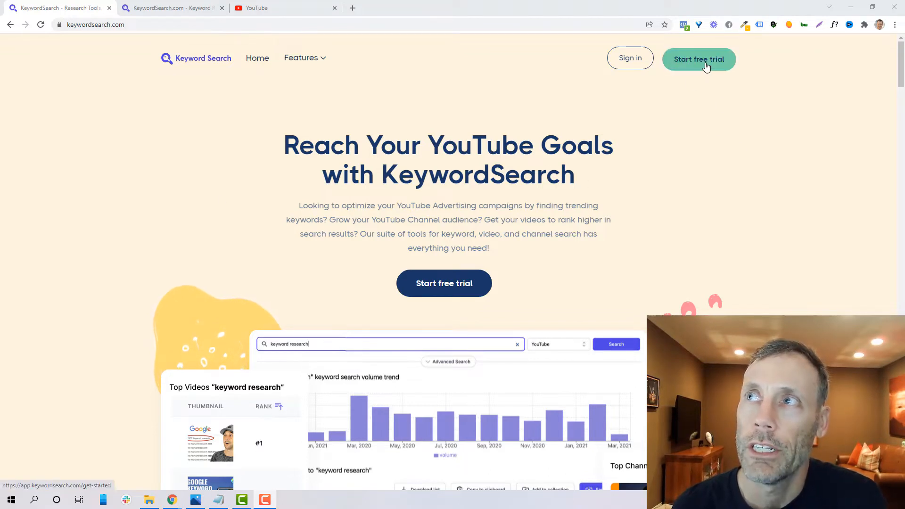
# Show the Features list with Similar Keywords, Video Search, Channel Search, Collections and Audience Targeting
pyautogui.click(698, 59)
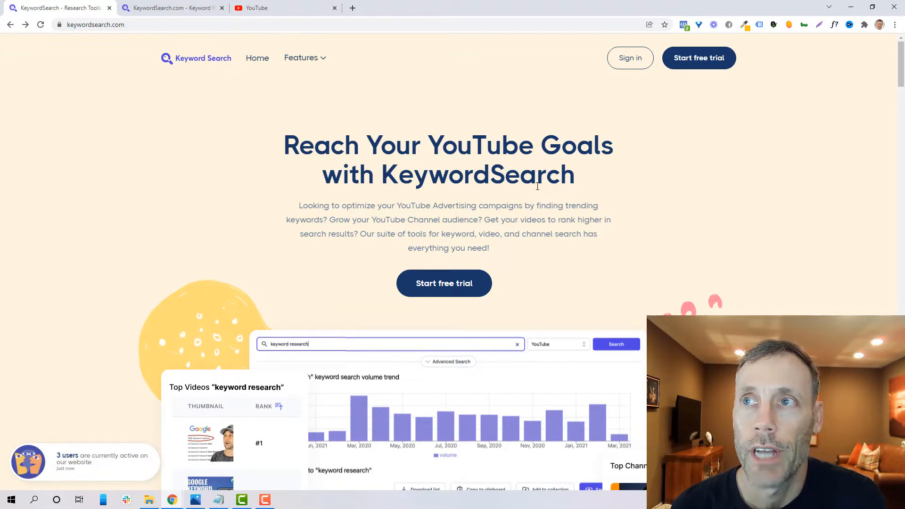
pyautogui.click(305, 57)
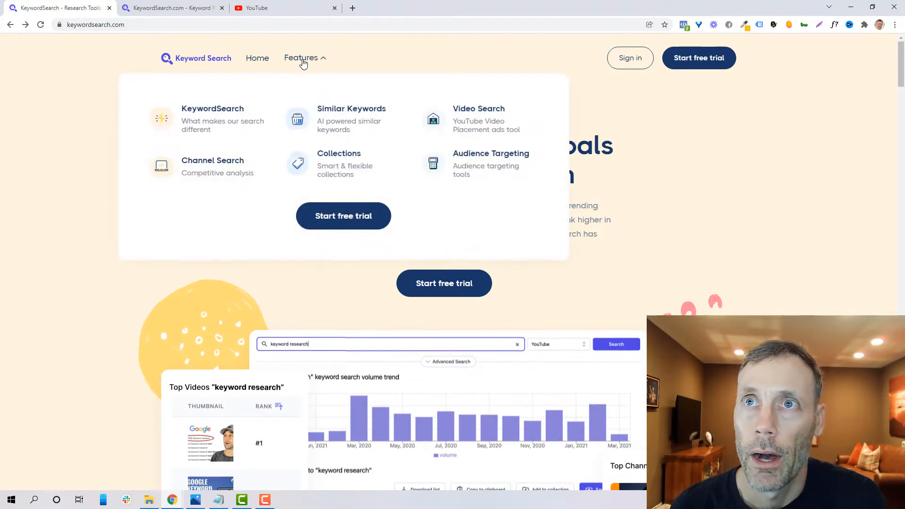
pyautogui.moveTo(227, 126)
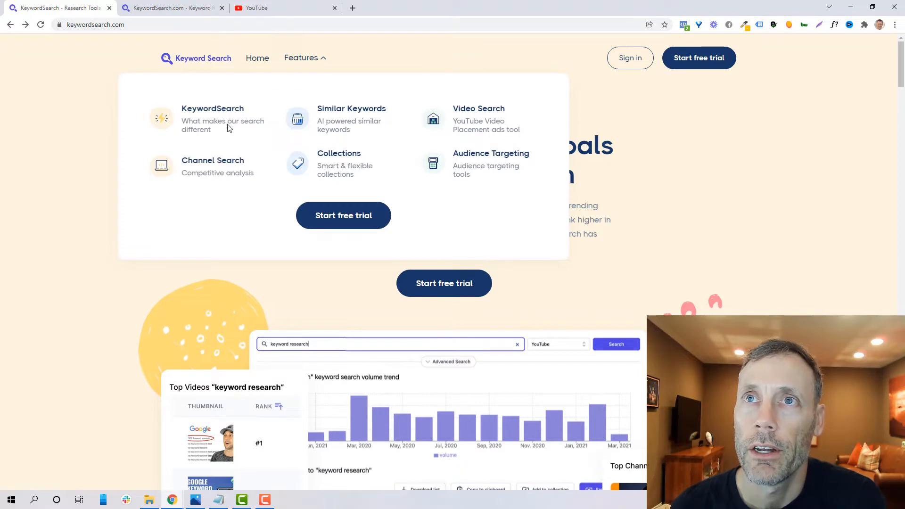
pyautogui.moveTo(343, 124)
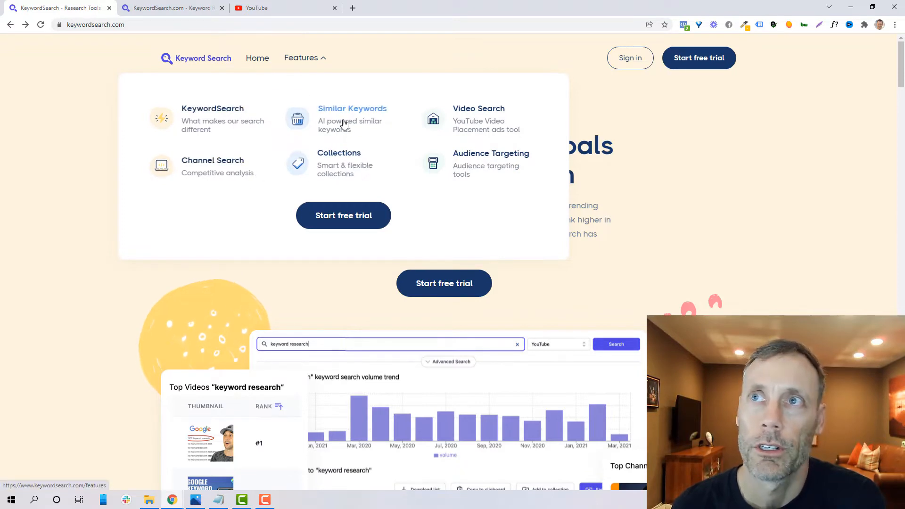
pyautogui.moveTo(479, 115)
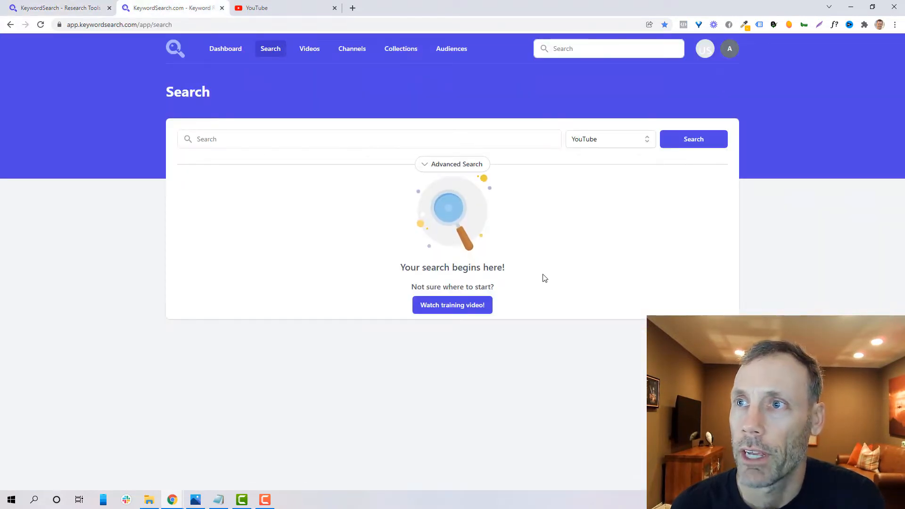
pyautogui.moveTo(523, 220)
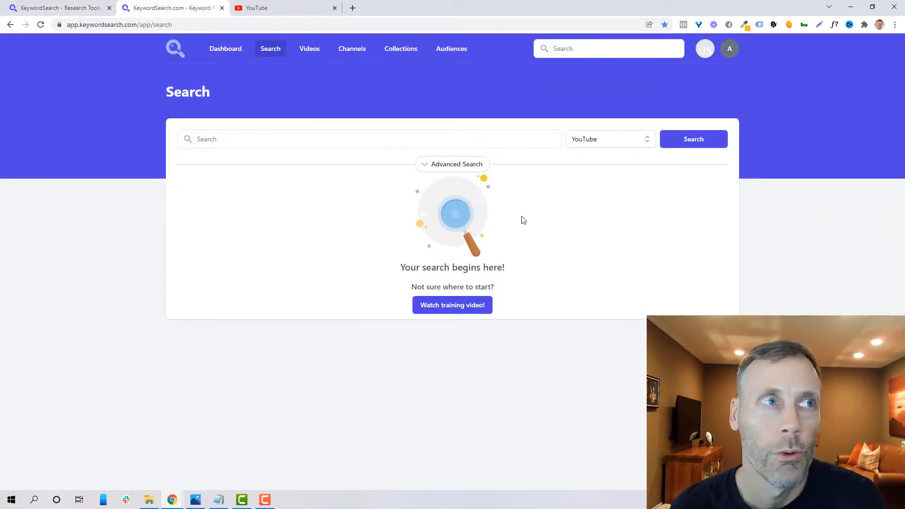
pyautogui.moveTo(356, 234)
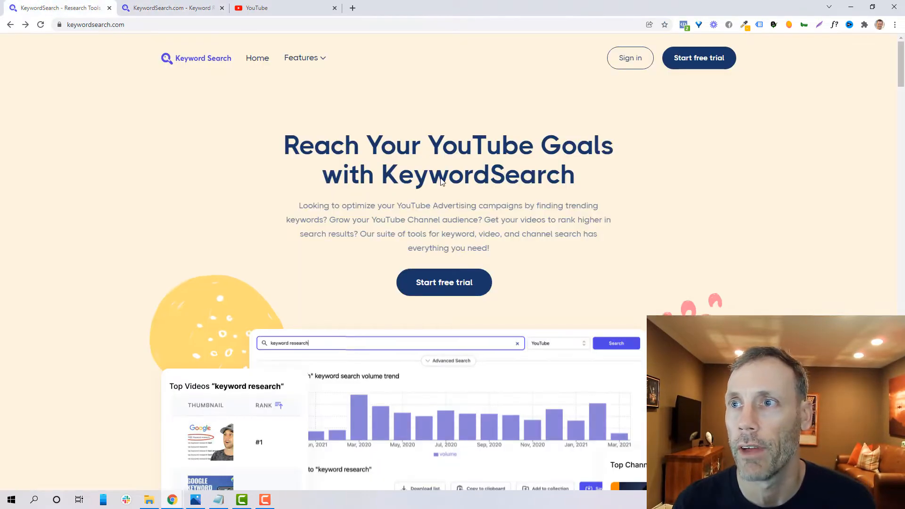
pyautogui.scroll(-3)
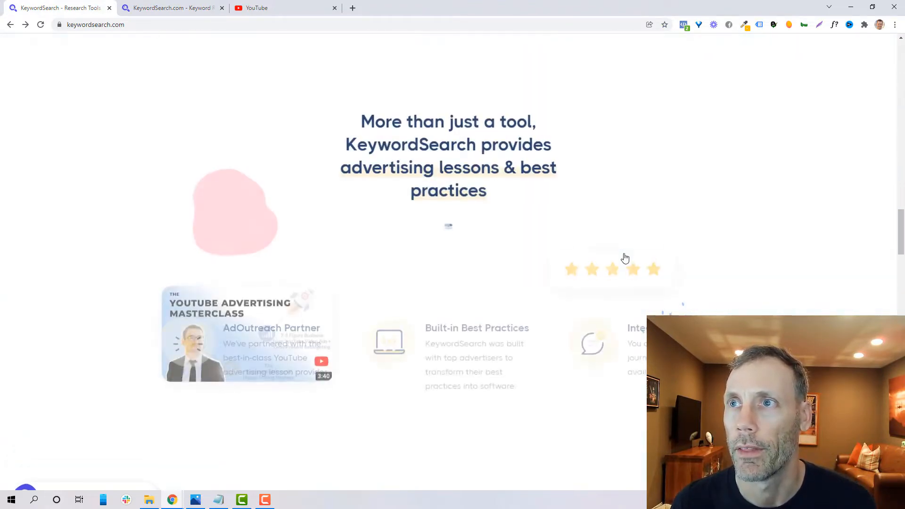
pyautogui.scroll(-3)
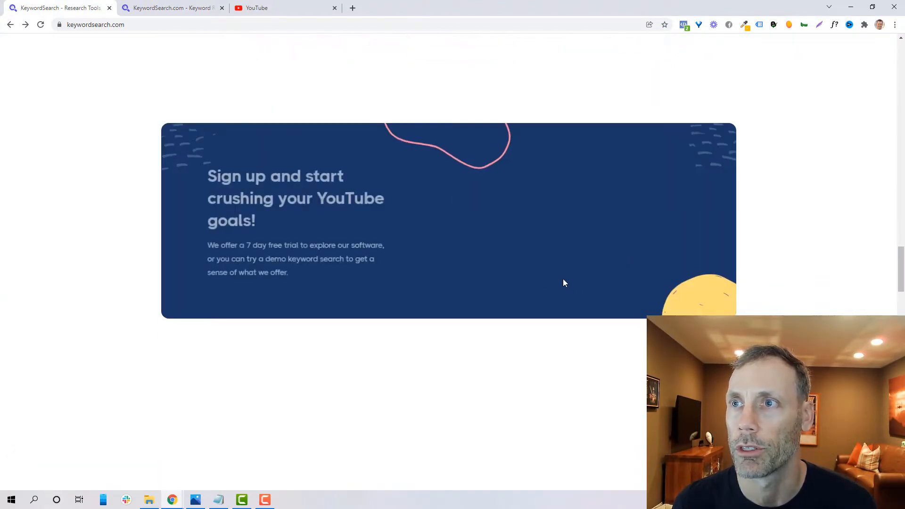
pyautogui.scroll(-3)
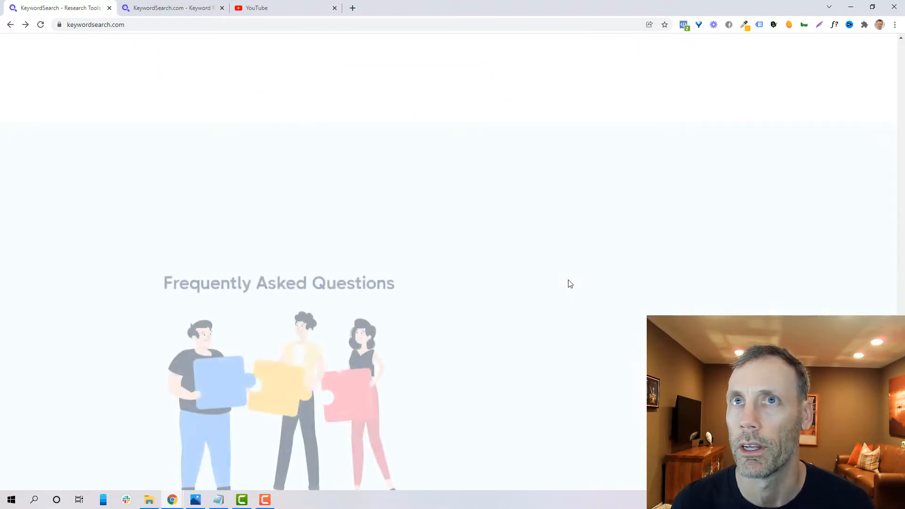
# Run a YouTube keyword search for 'weight loss' and view its volume trend chart
pyautogui.click(171, 7)
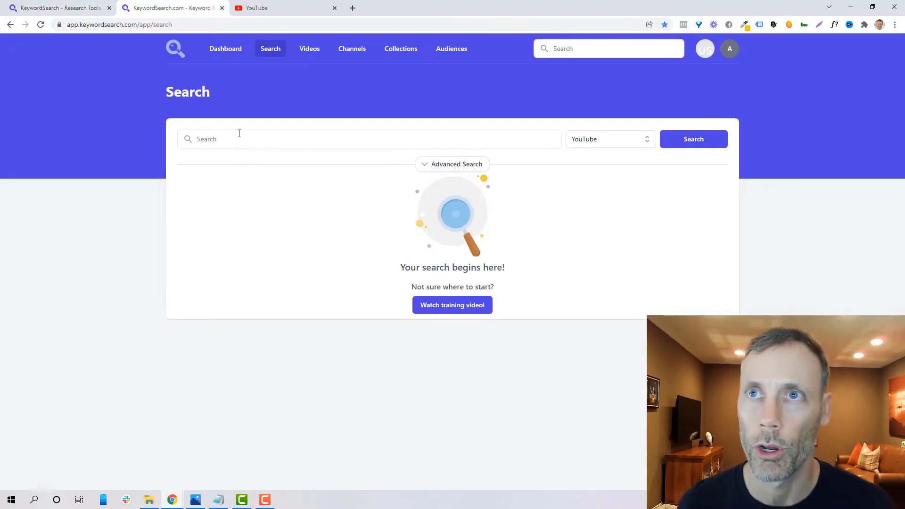
pyautogui.write('weight los')
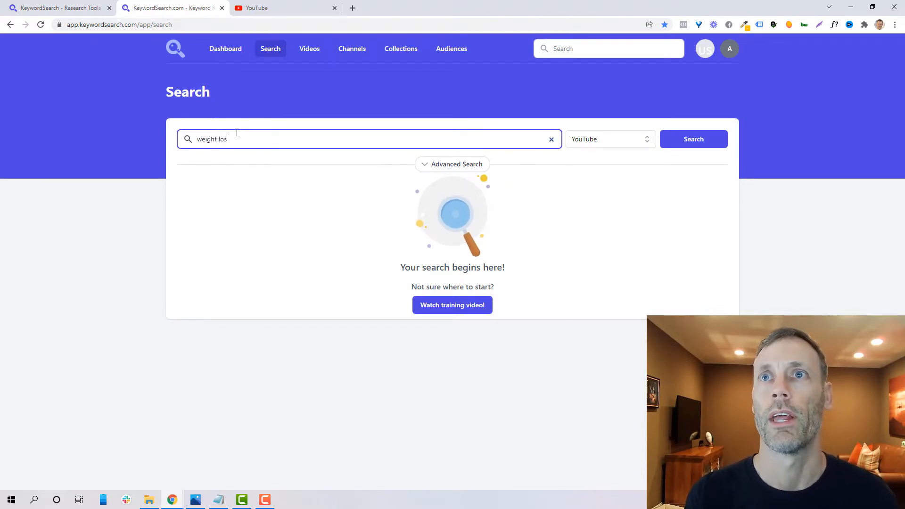
pyautogui.click(693, 140)
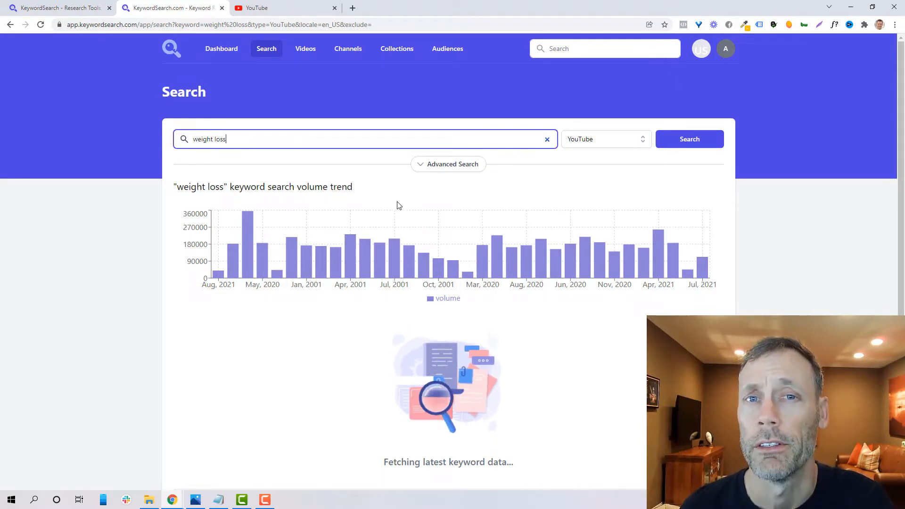
pyautogui.moveTo(395, 217)
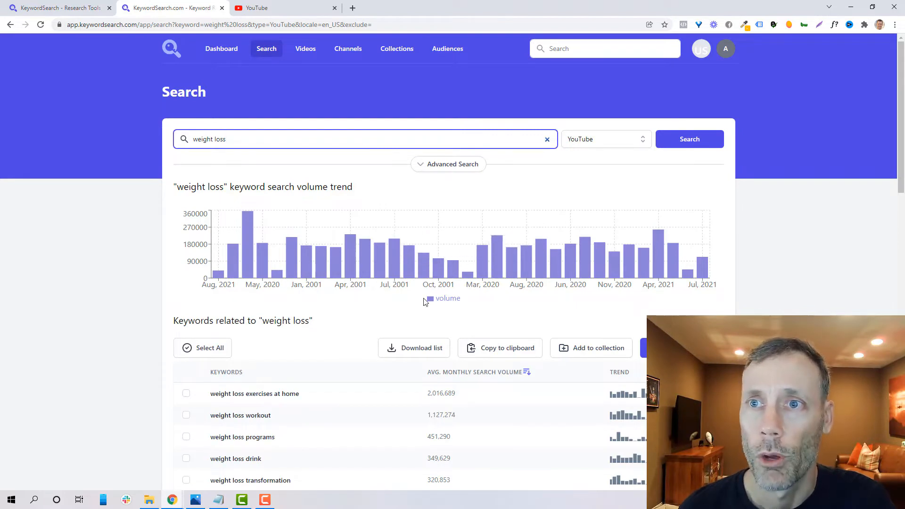
pyautogui.scroll(-3)
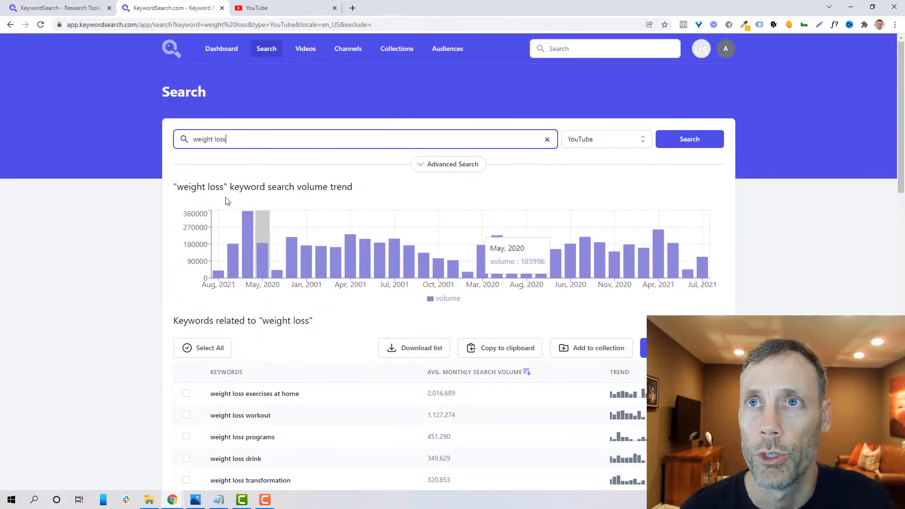
pyautogui.scroll(-3)
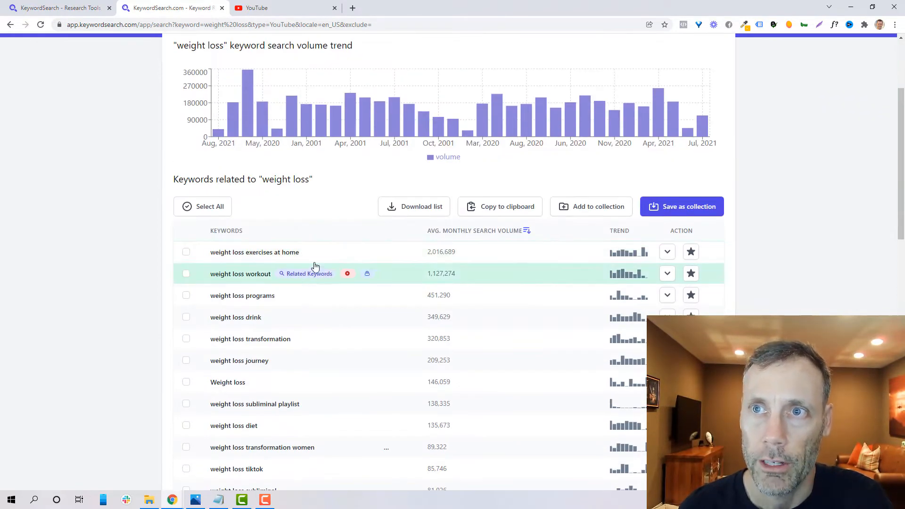
pyautogui.moveTo(310, 426)
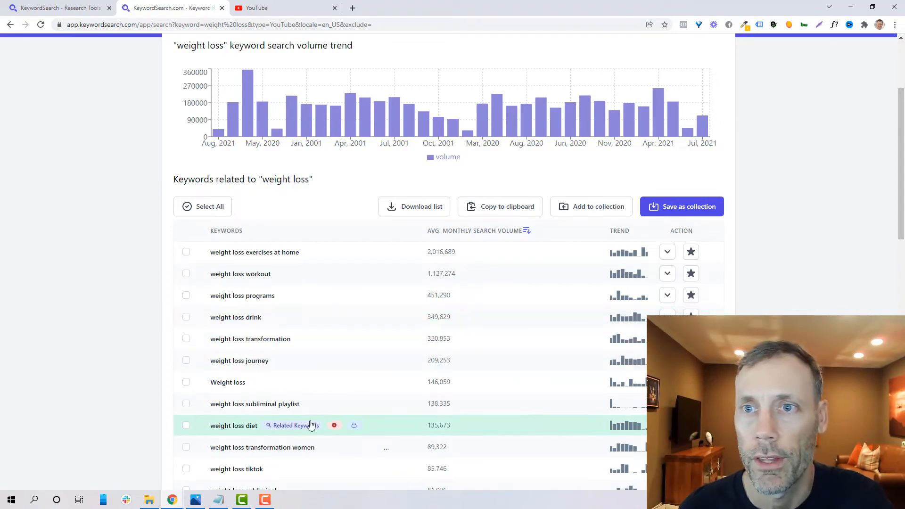
pyautogui.scroll(-3)
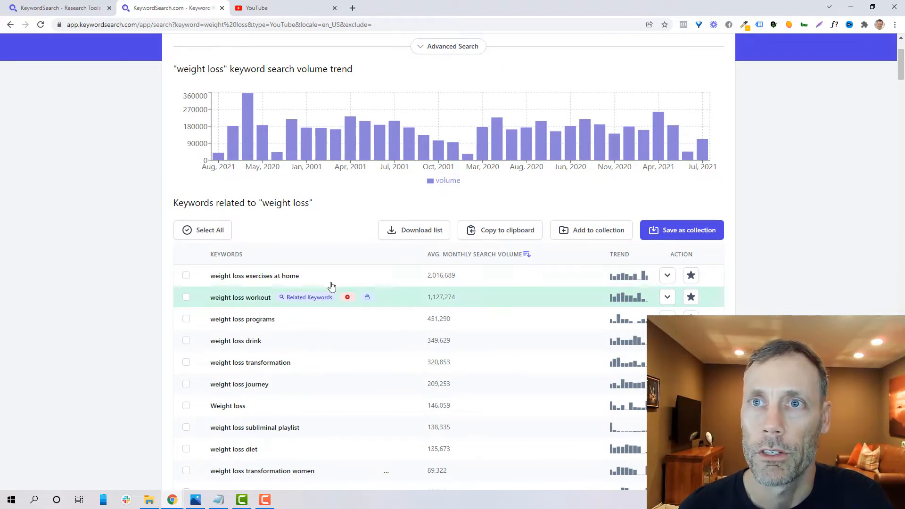
pyautogui.moveTo(490, 251)
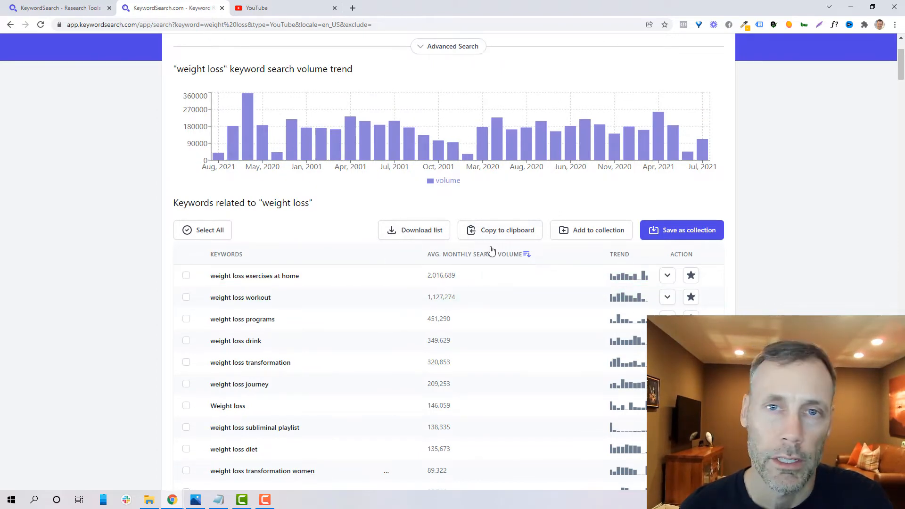
pyautogui.moveTo(358, 283)
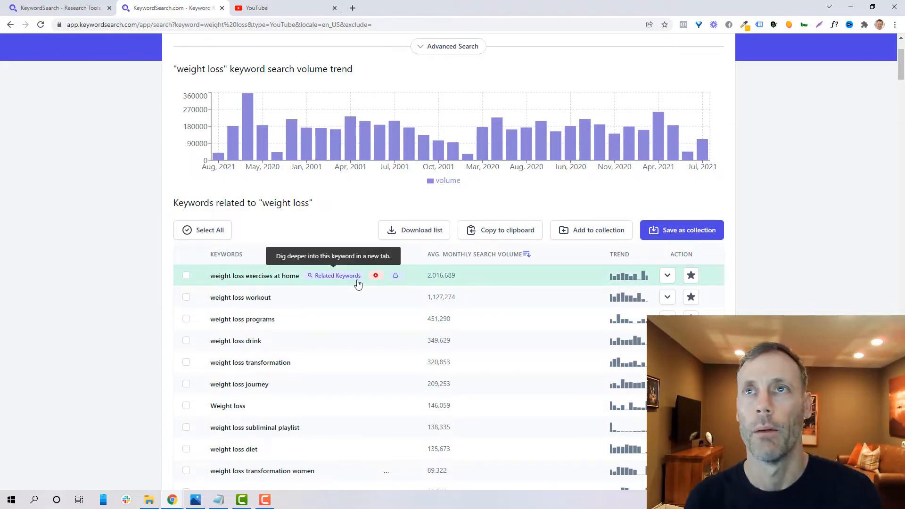
pyautogui.scroll(3)
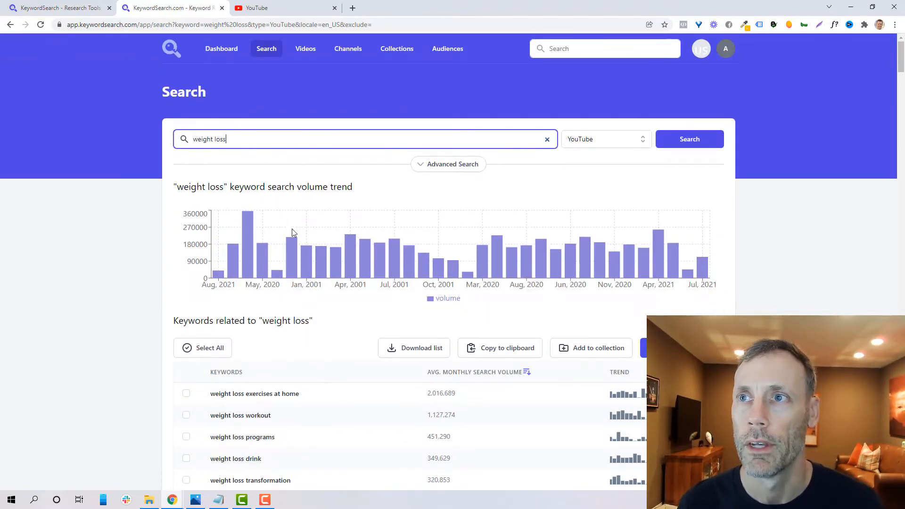
pyautogui.scroll(-3)
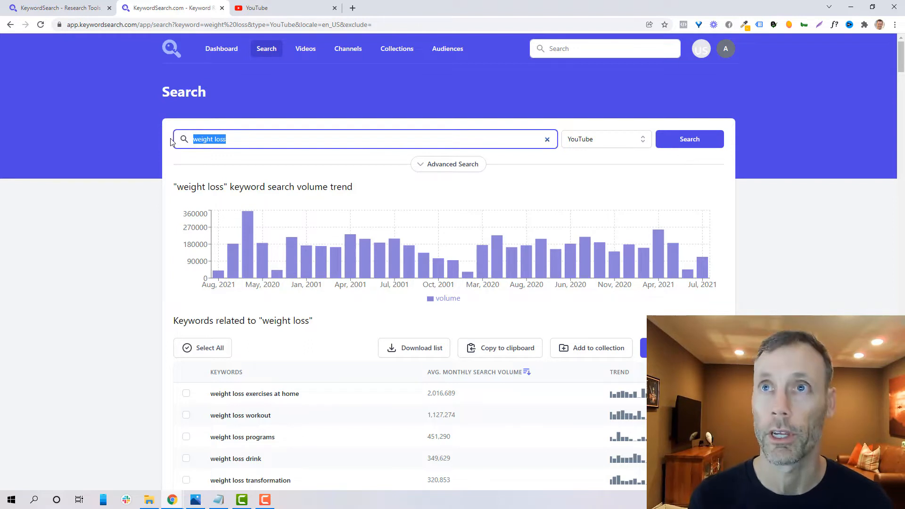
# Search 'conversion rate optimization' and review its trend chart and related keywords table
pyautogui.write('conversion rate optimization')
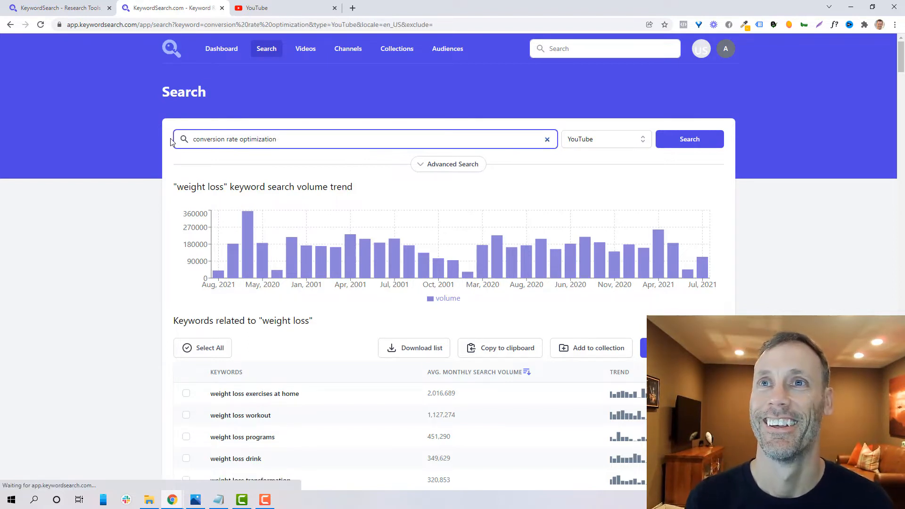
pyautogui.click(690, 139)
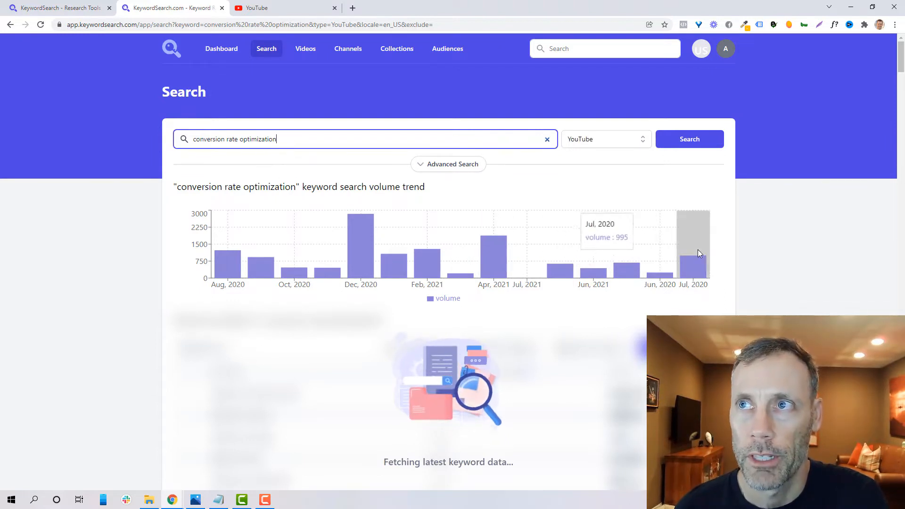
pyautogui.click(448, 164)
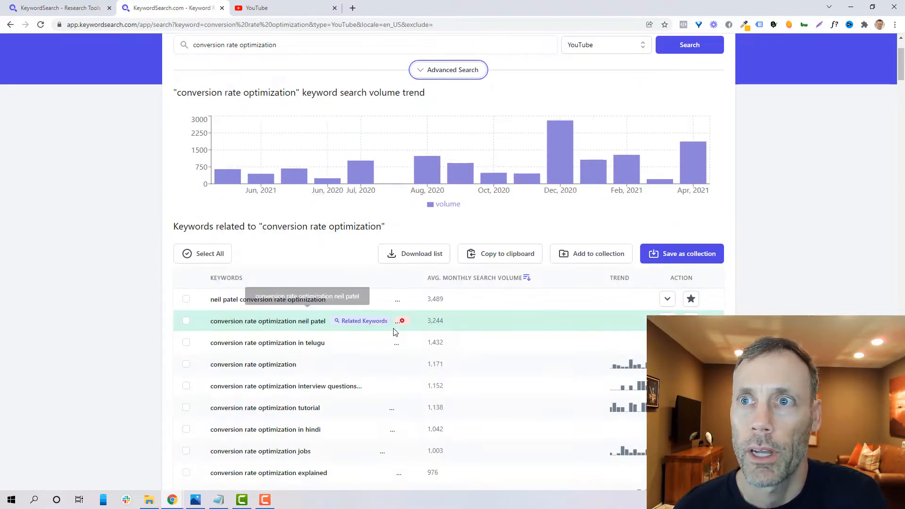
pyautogui.scroll(-3)
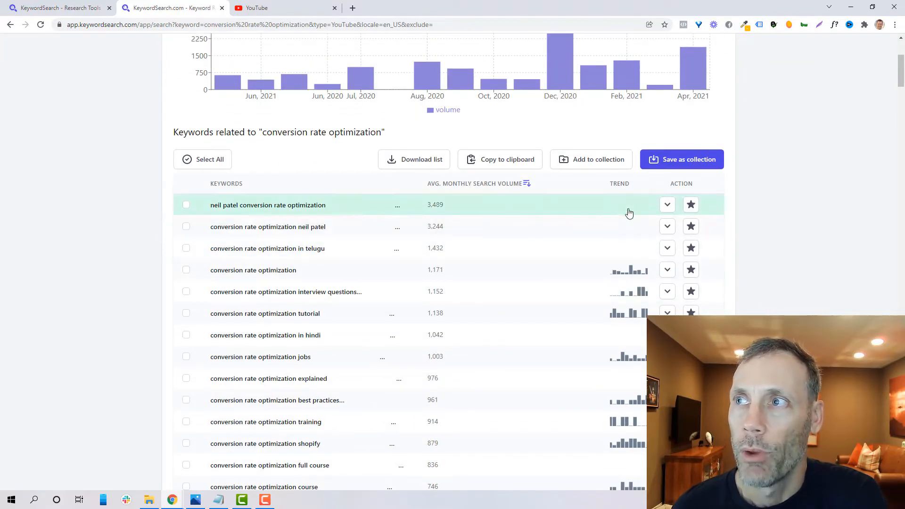
pyautogui.moveTo(626, 335)
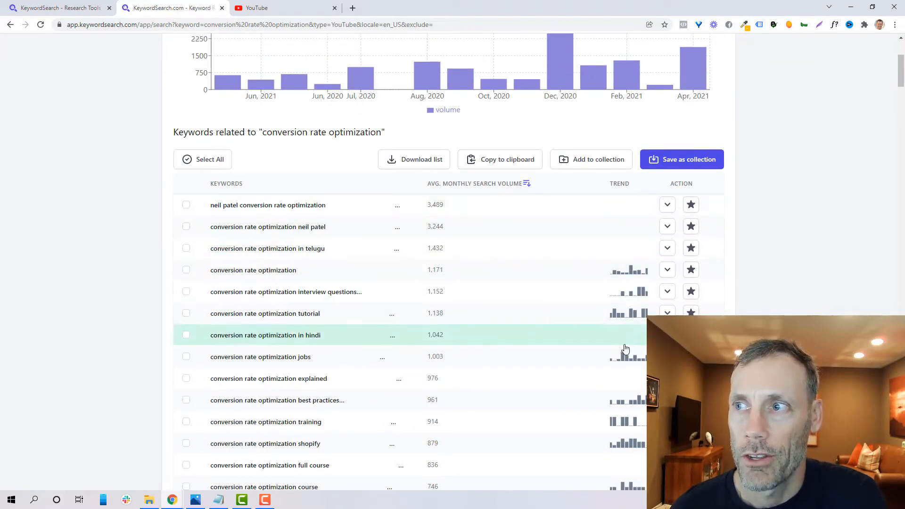
pyautogui.scroll(-3)
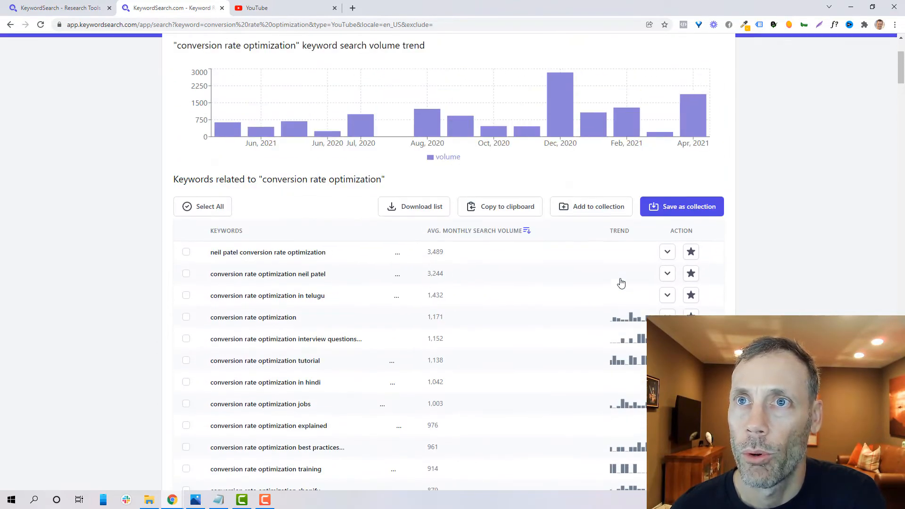
pyautogui.scroll(-3)
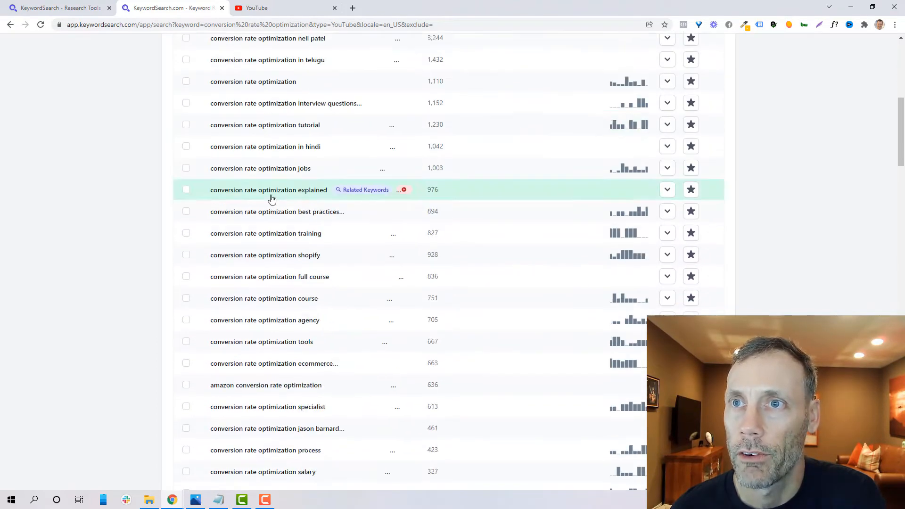
pyautogui.scroll(-3)
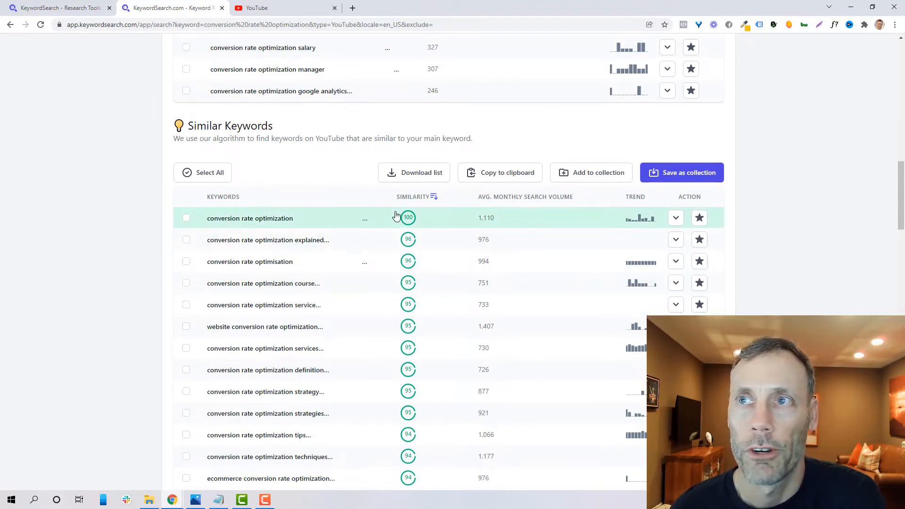
pyautogui.scroll(-3)
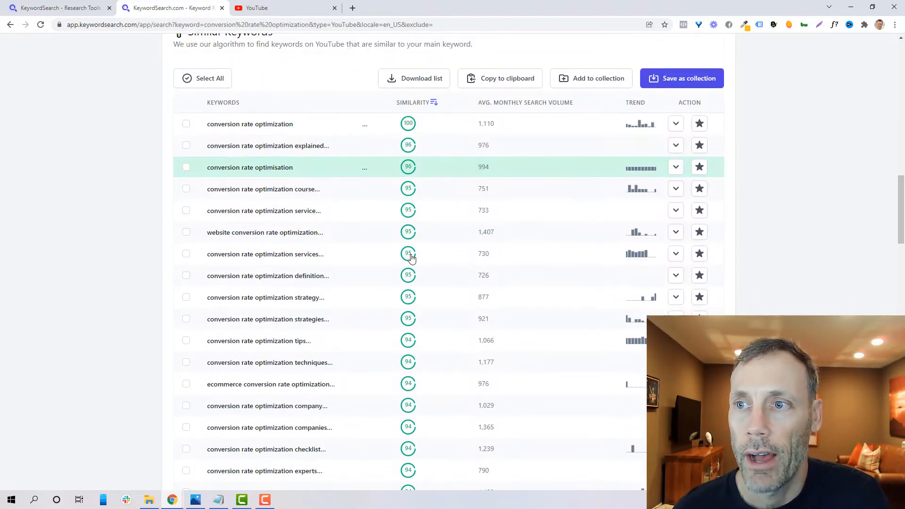
pyautogui.scroll(-3)
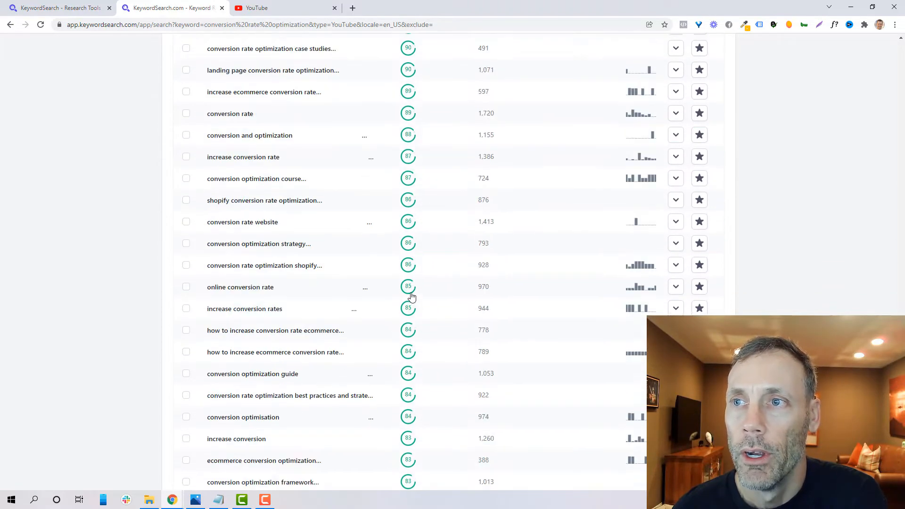
pyautogui.scroll(-3)
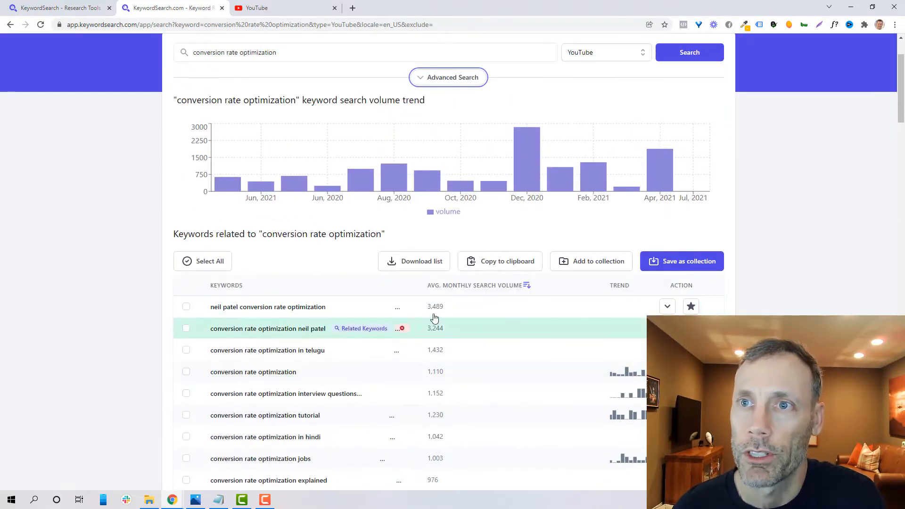
pyautogui.scroll(-3)
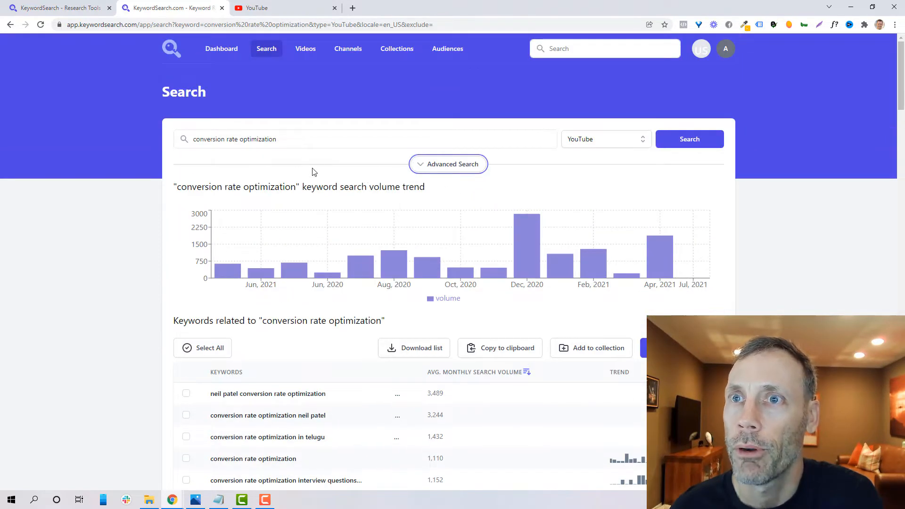
pyautogui.scroll(-3)
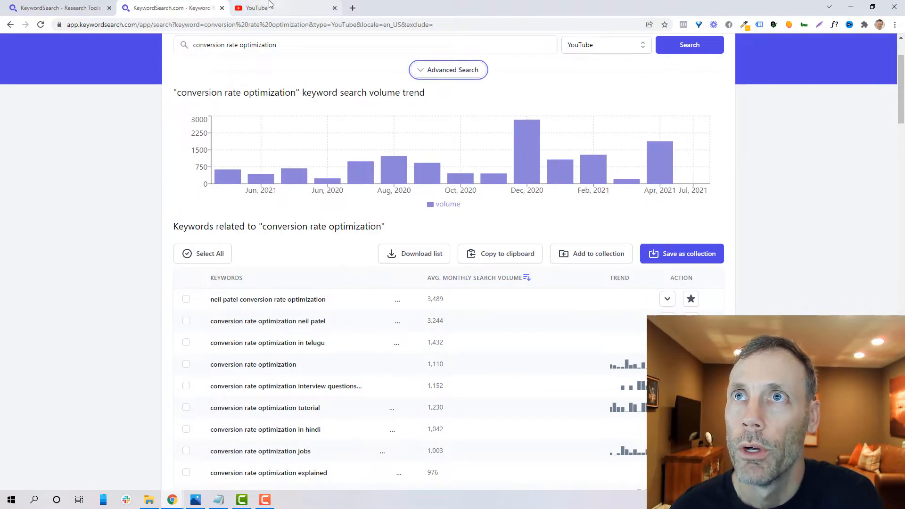
# Look up 'conversion rate optimization' in vidIQ Keyword Inspector
pyautogui.click(261, 8)
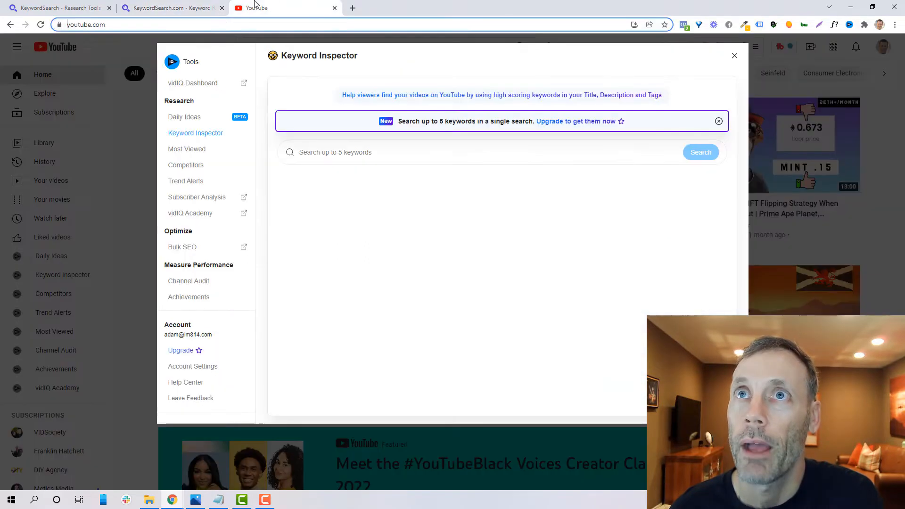
pyautogui.moveTo(179, 71)
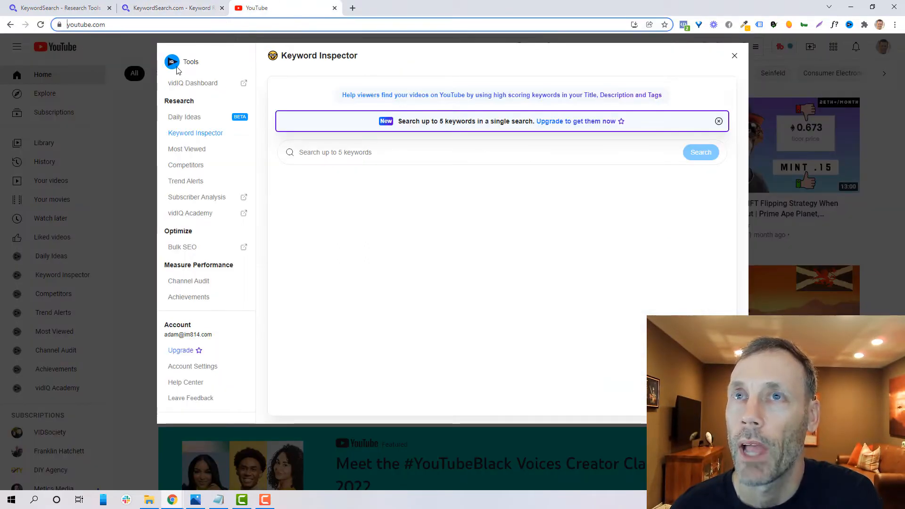
pyautogui.click(167, 7)
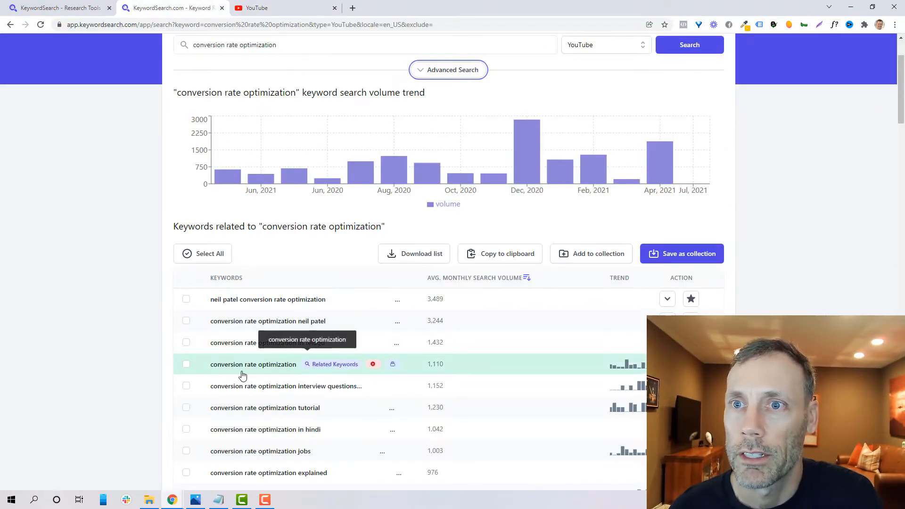
pyautogui.moveTo(437, 374)
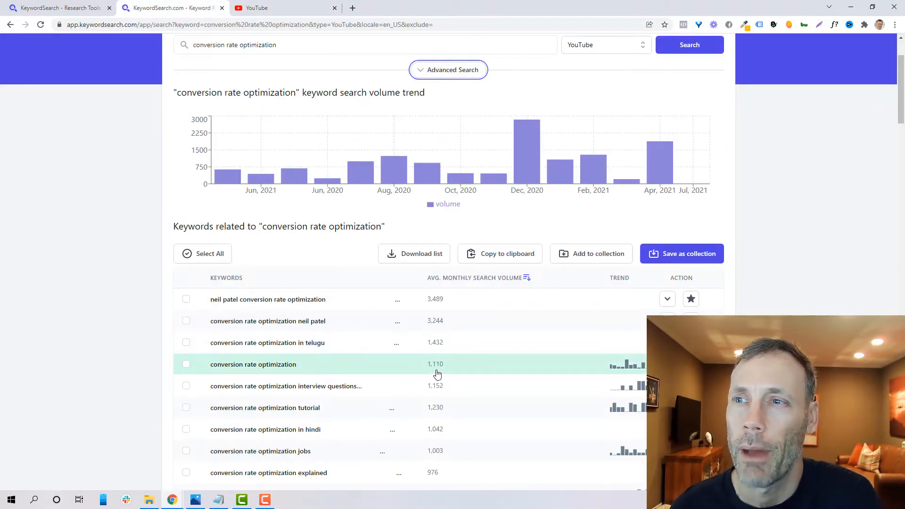
pyautogui.click(263, 9)
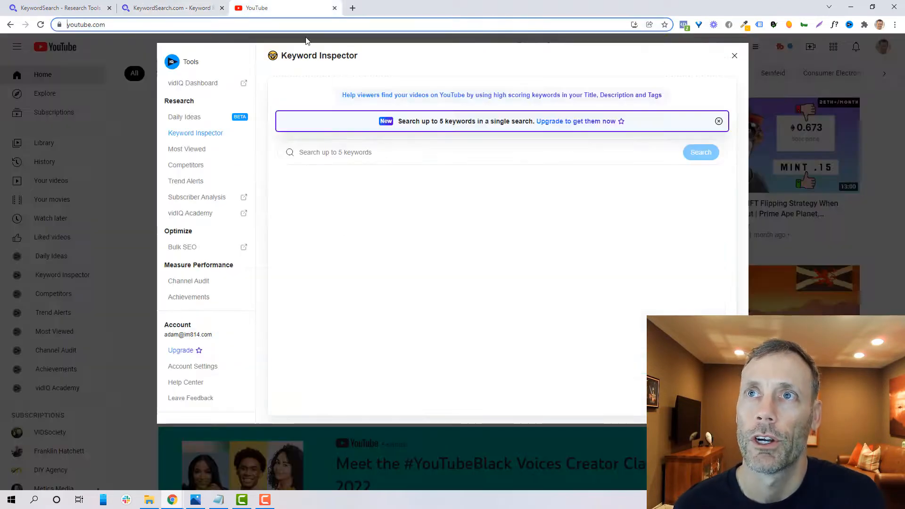
pyautogui.write('co')
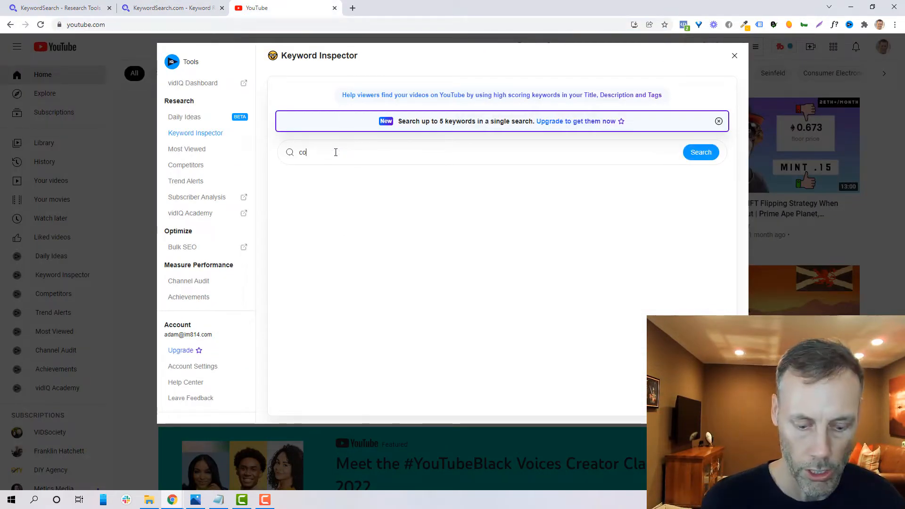
pyautogui.write('conversion rate op')
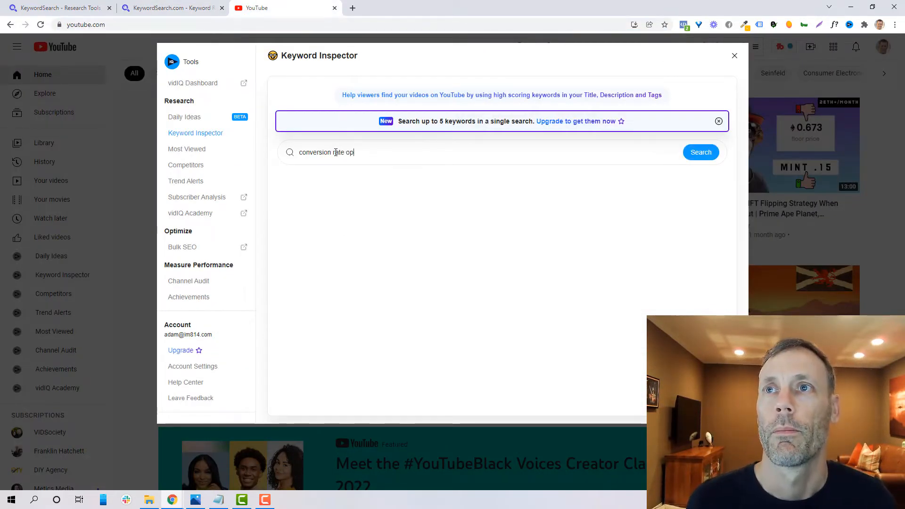
pyautogui.click(701, 152)
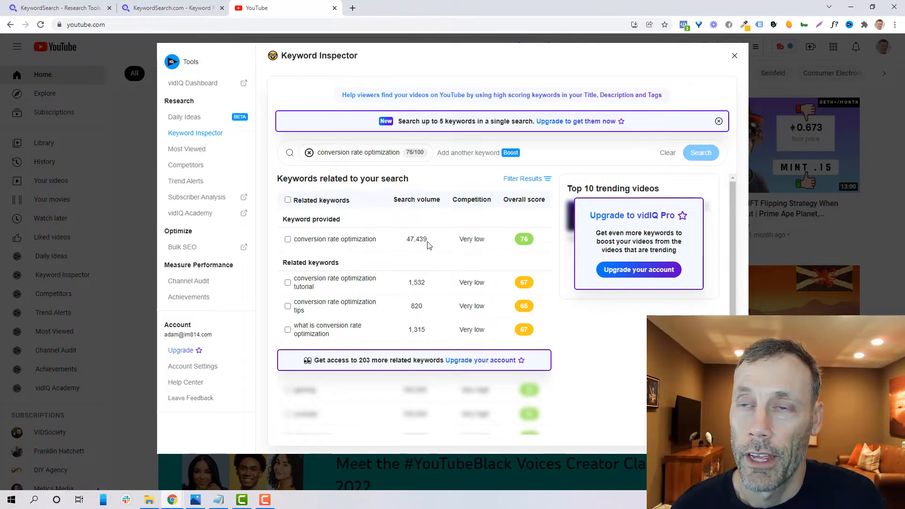
pyautogui.moveTo(430, 214)
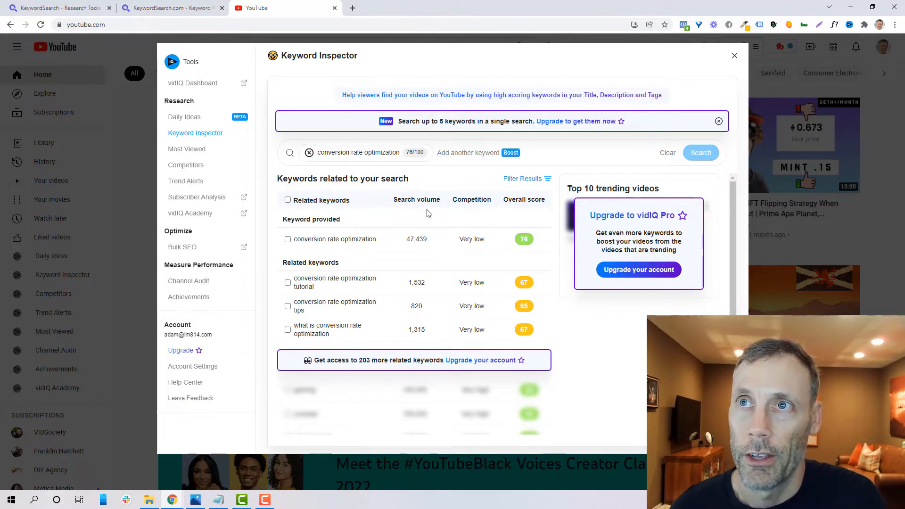
# Compare KeywordSearch's 47,439 search volume with vidIQ's score of 76 and very low competition
pyautogui.click(168, 8)
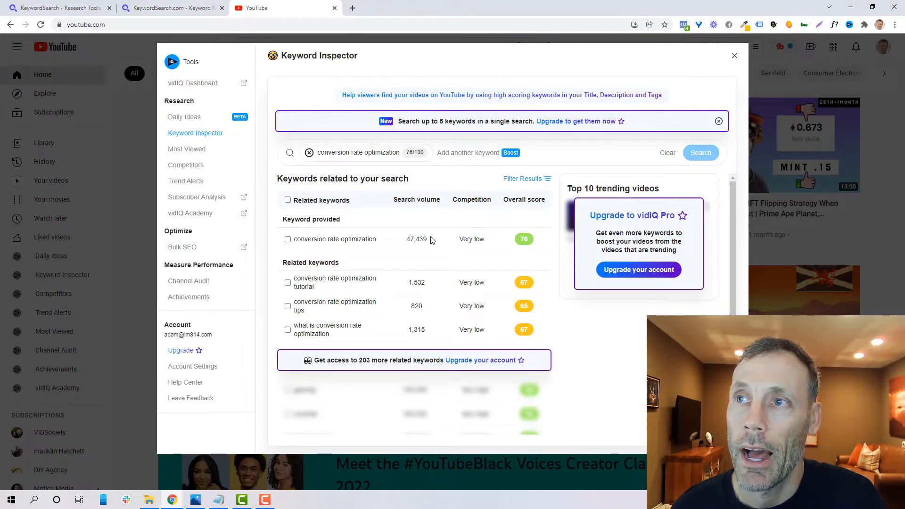
pyautogui.doubleClick(415, 239)
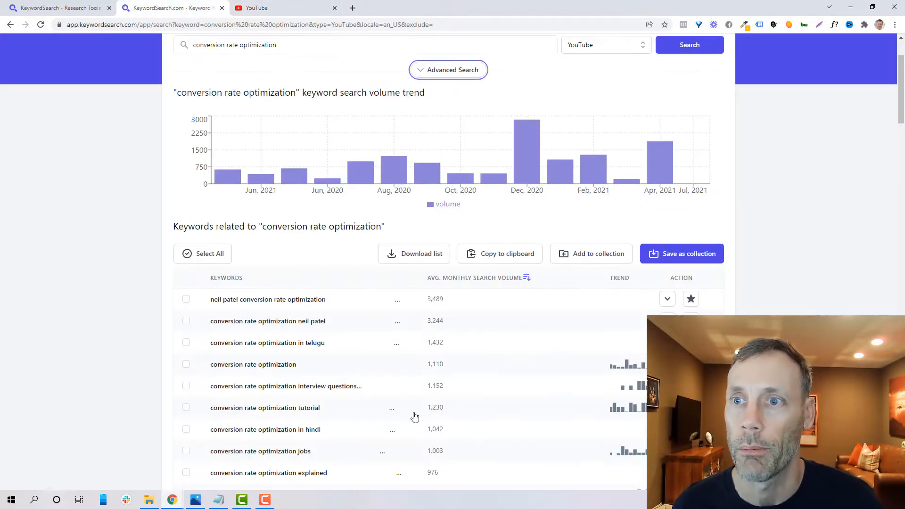
pyautogui.scroll(-3)
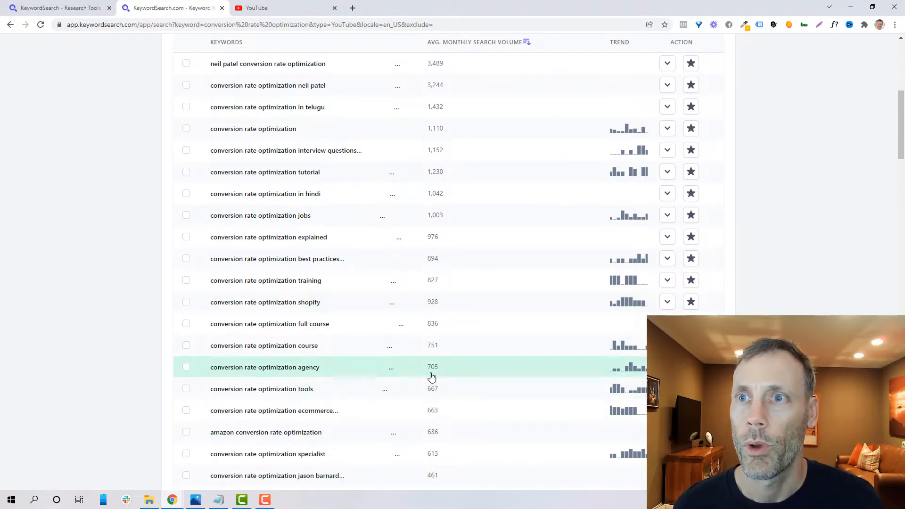
pyautogui.scroll(-3)
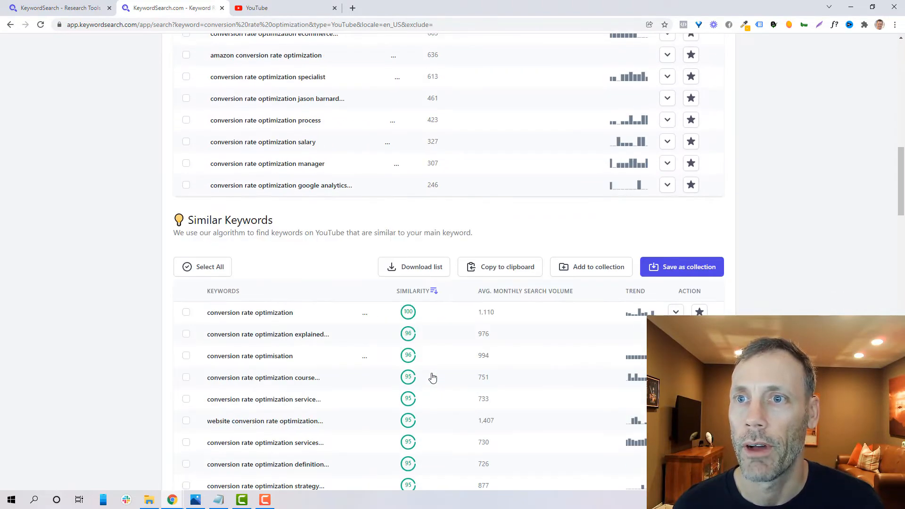
pyautogui.scroll(-3)
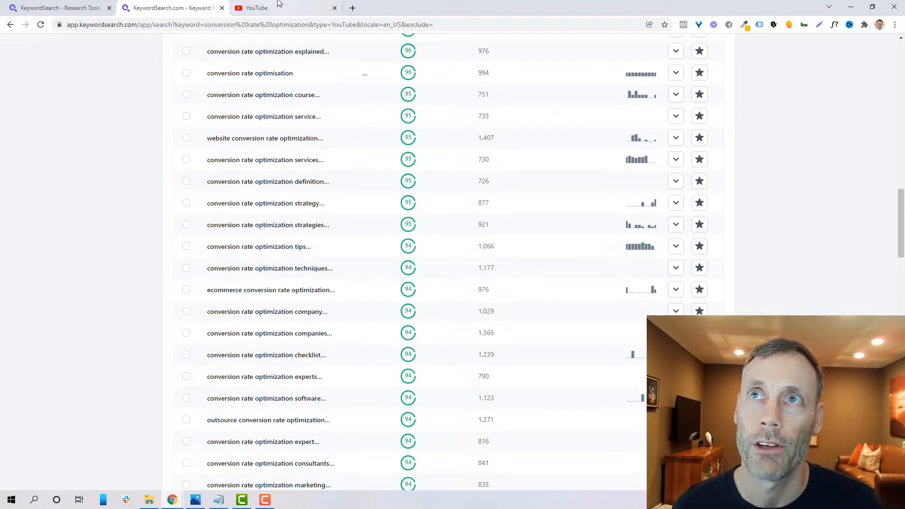
pyautogui.click(271, 7)
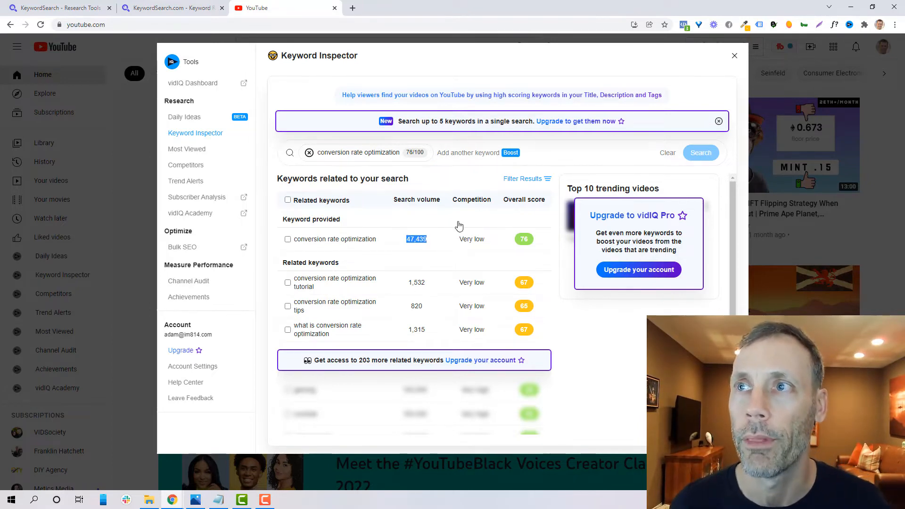
pyautogui.moveTo(479, 211)
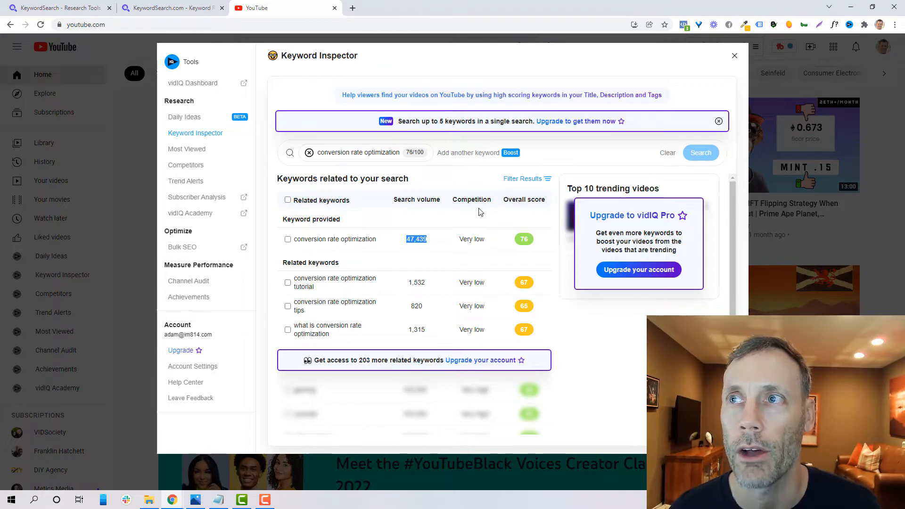
pyautogui.moveTo(531, 212)
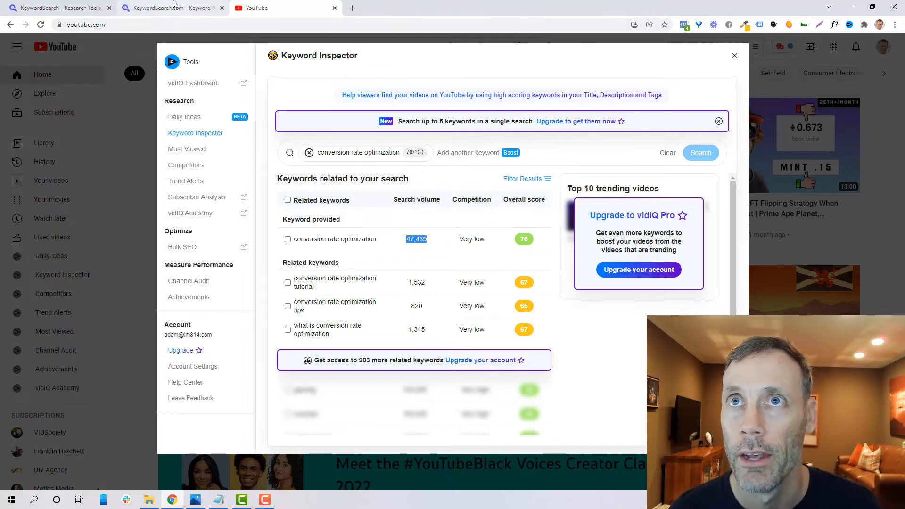
pyautogui.click(168, 8)
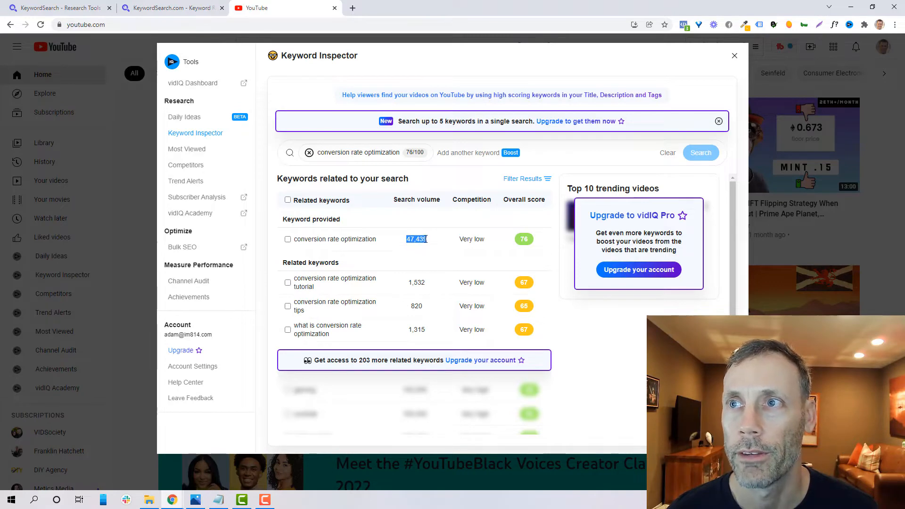
pyautogui.scroll(-3)
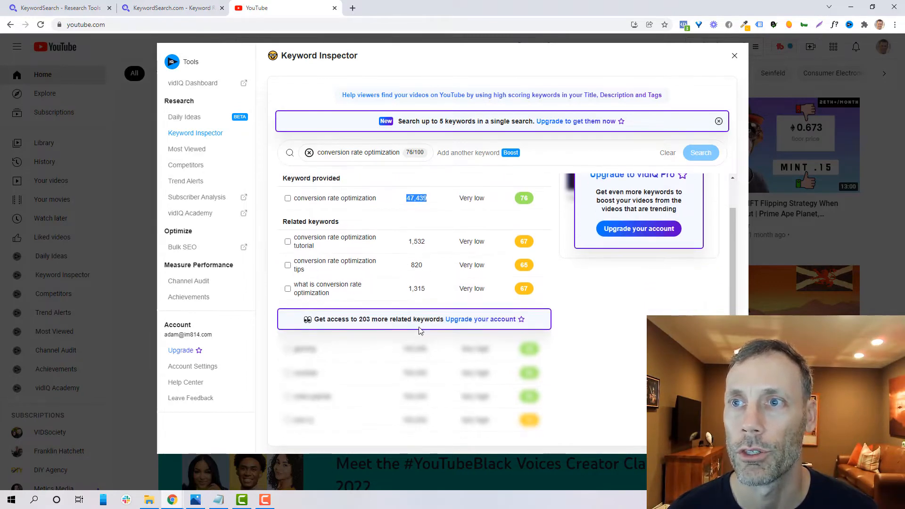
# View YouTube search results for the similar keyword 'conversion rate optimization tips'
pyautogui.click(167, 8)
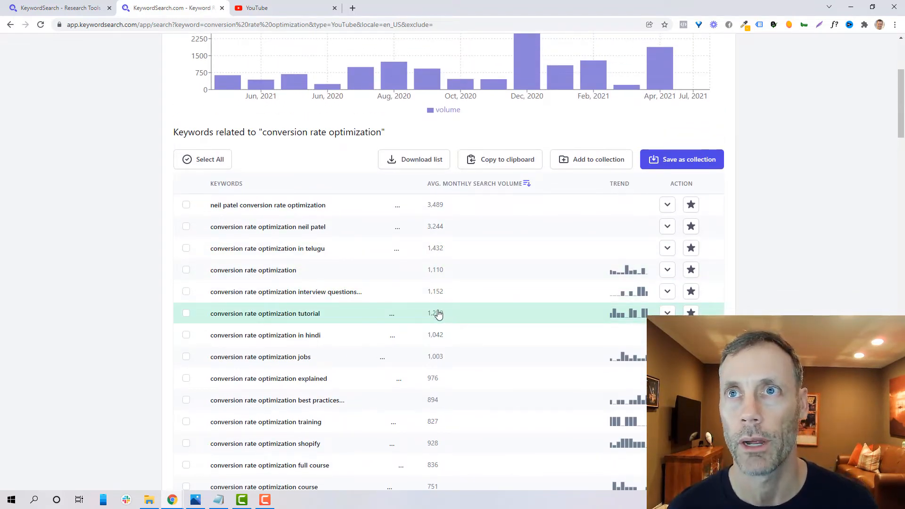
pyautogui.moveTo(367, 291)
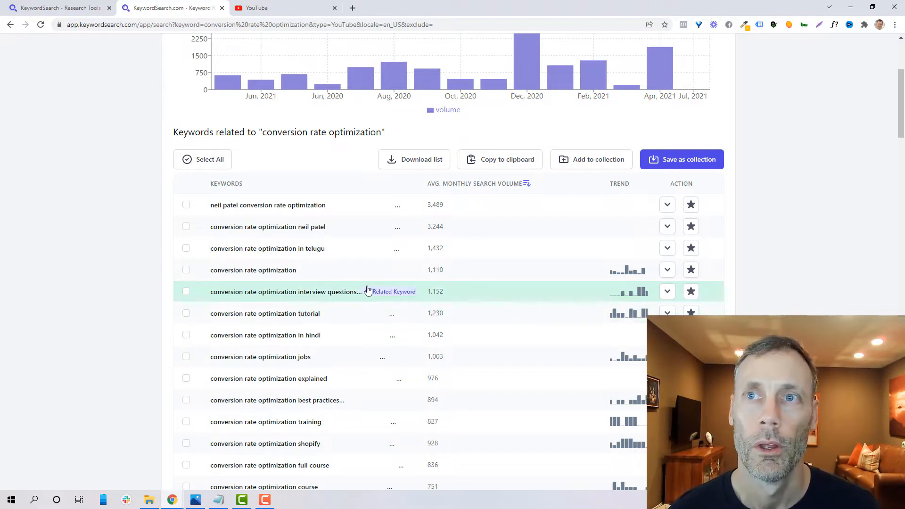
pyautogui.moveTo(377, 272)
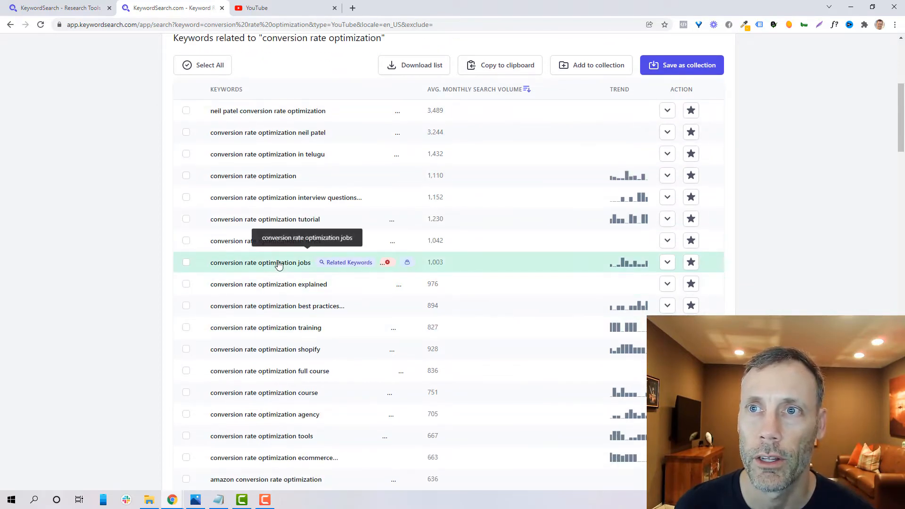
pyautogui.scroll(-3)
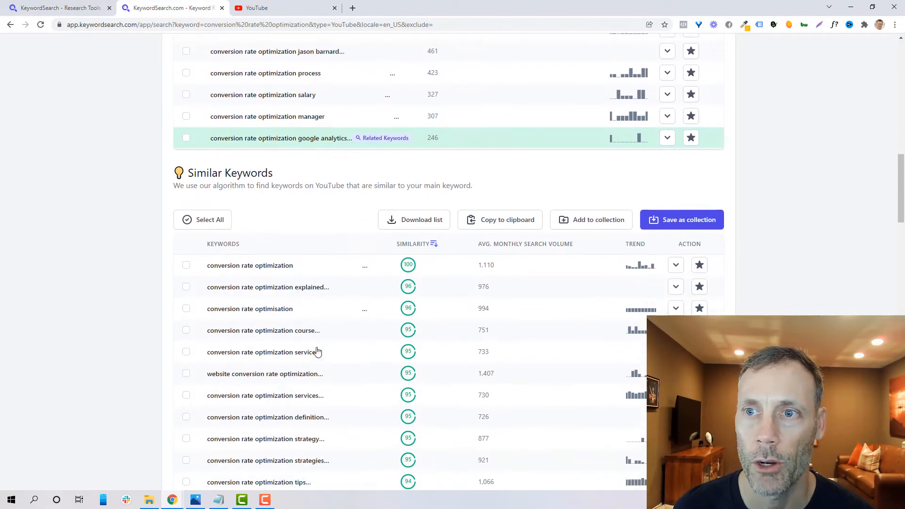
pyautogui.scroll(-3)
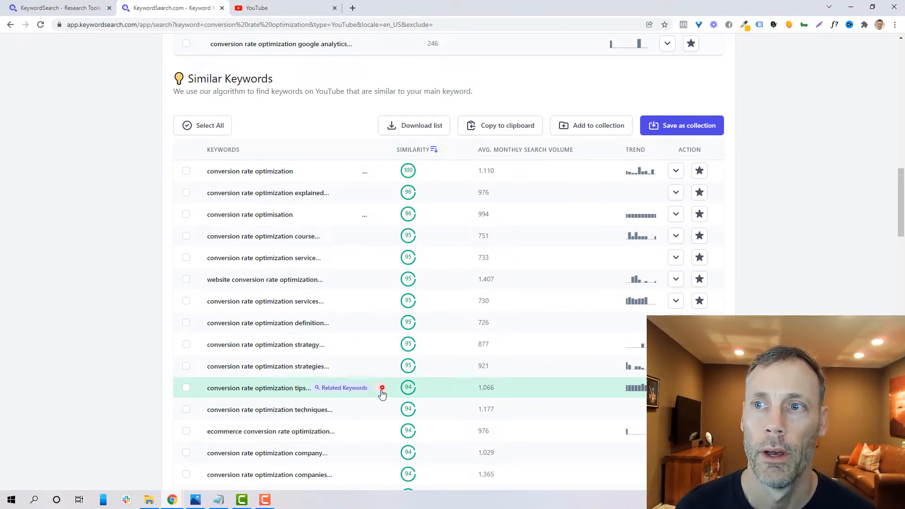
pyautogui.moveTo(381, 387)
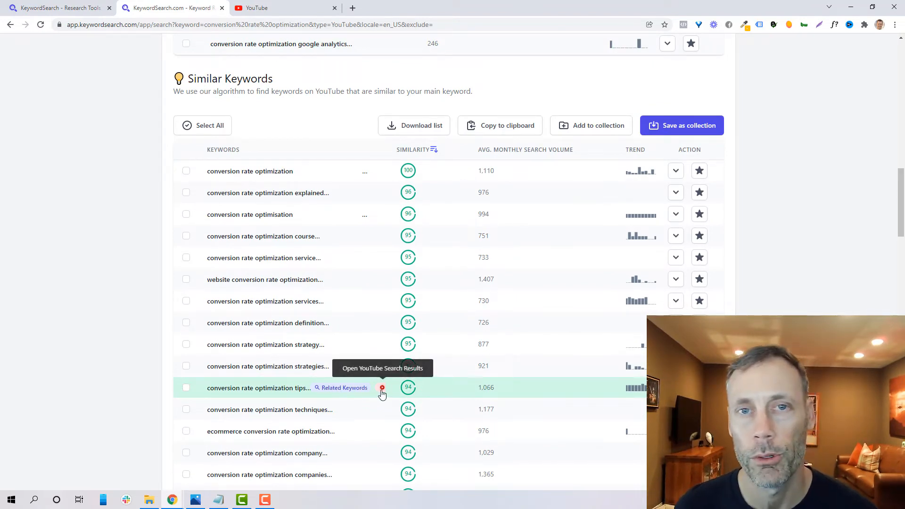
pyautogui.click(381, 388)
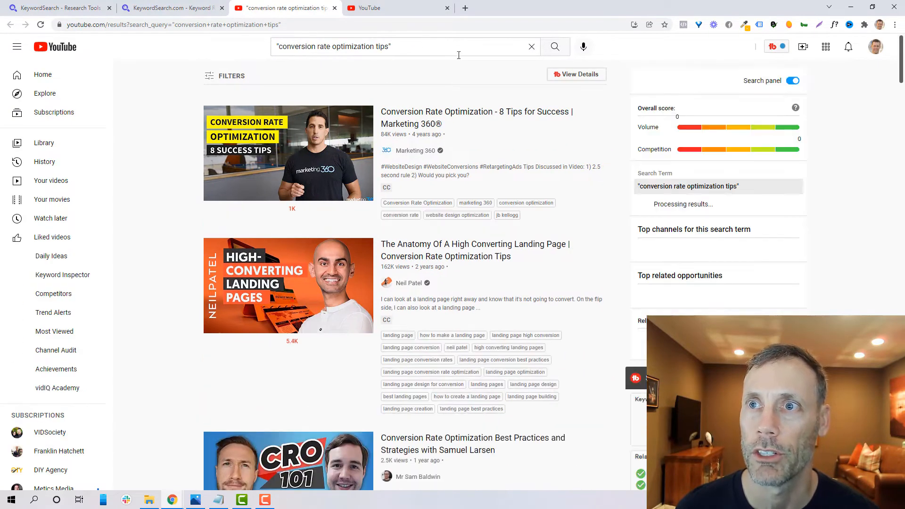
pyautogui.scroll(-3)
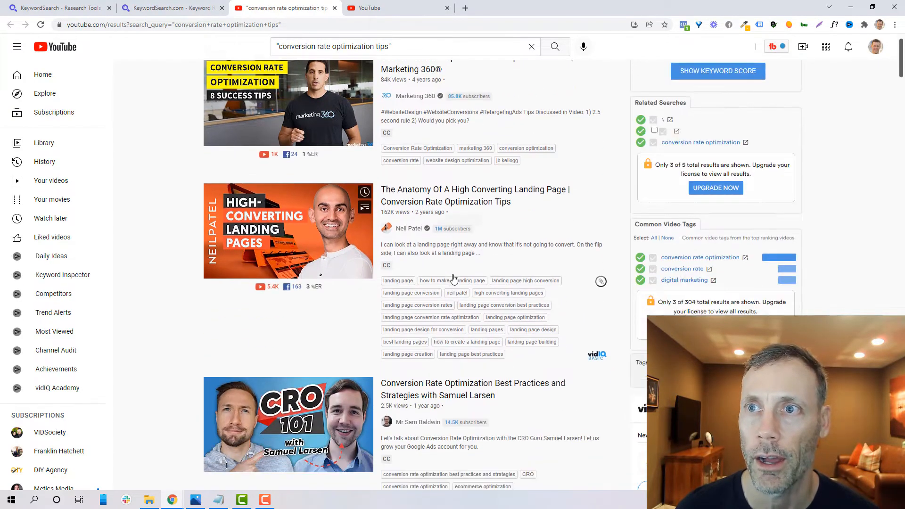
pyautogui.scroll(-3)
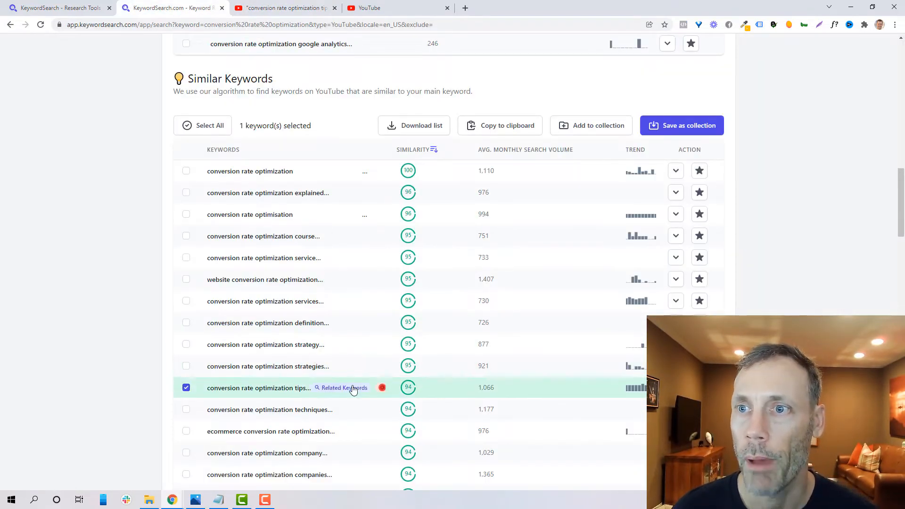
# Run a new search for 'conversion rate optimization tips' and review its trend, related and similar keywords
pyautogui.click(345, 387)
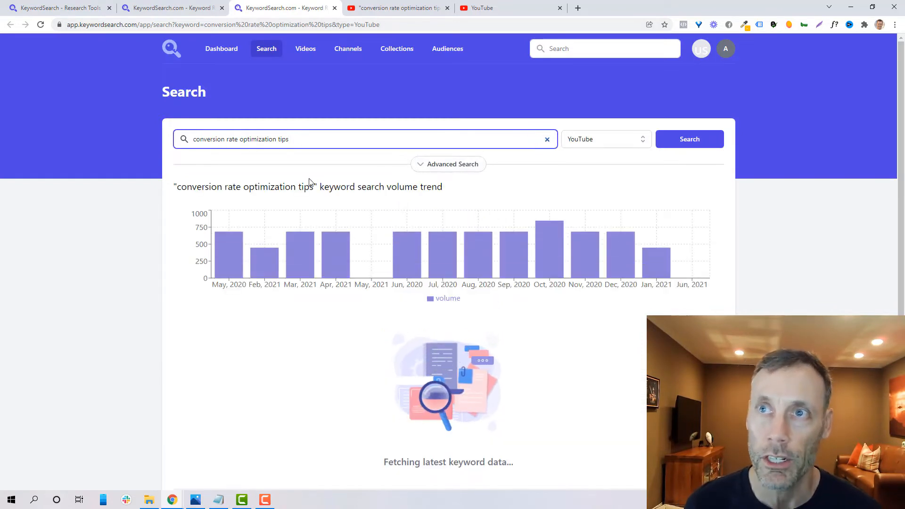
pyautogui.moveTo(621, 243)
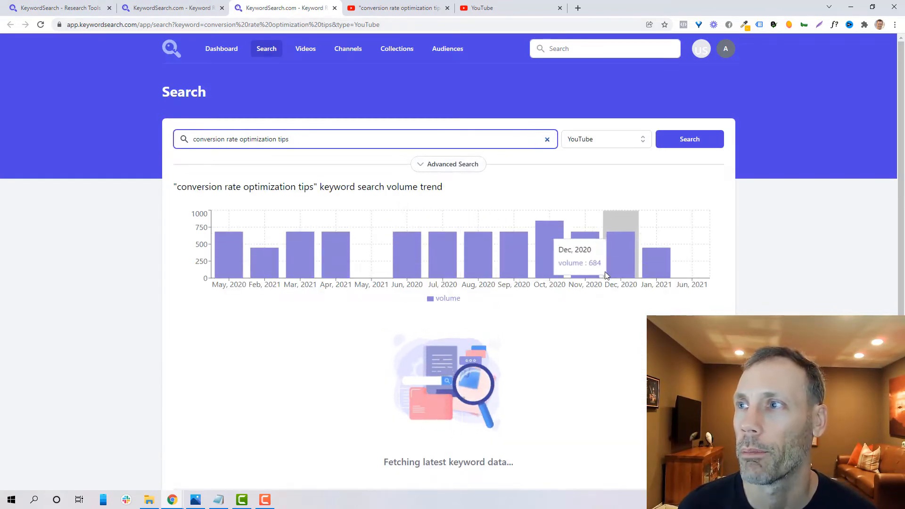
pyautogui.moveTo(695, 274)
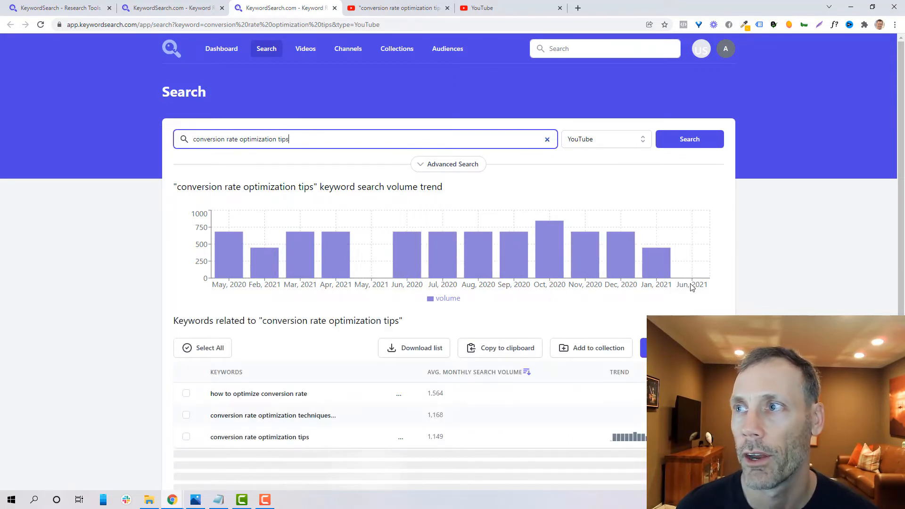
pyautogui.moveTo(697, 291)
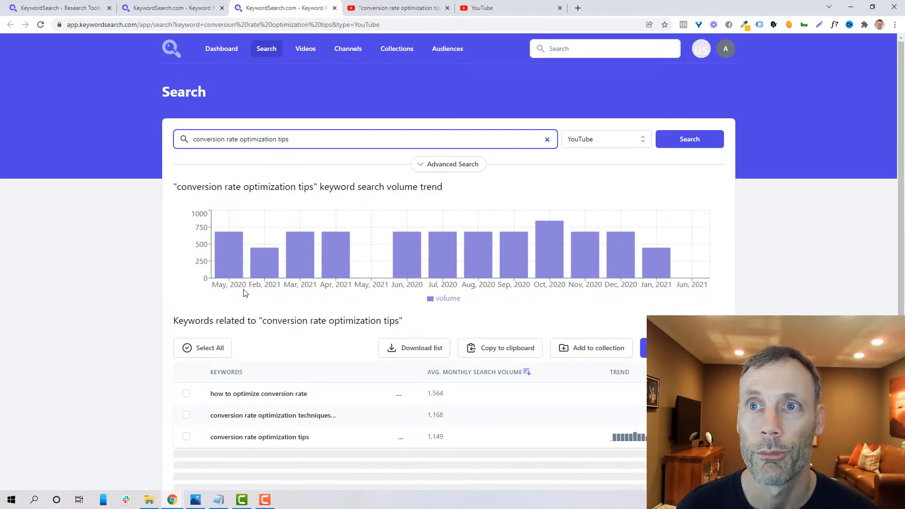
pyautogui.moveTo(306, 291)
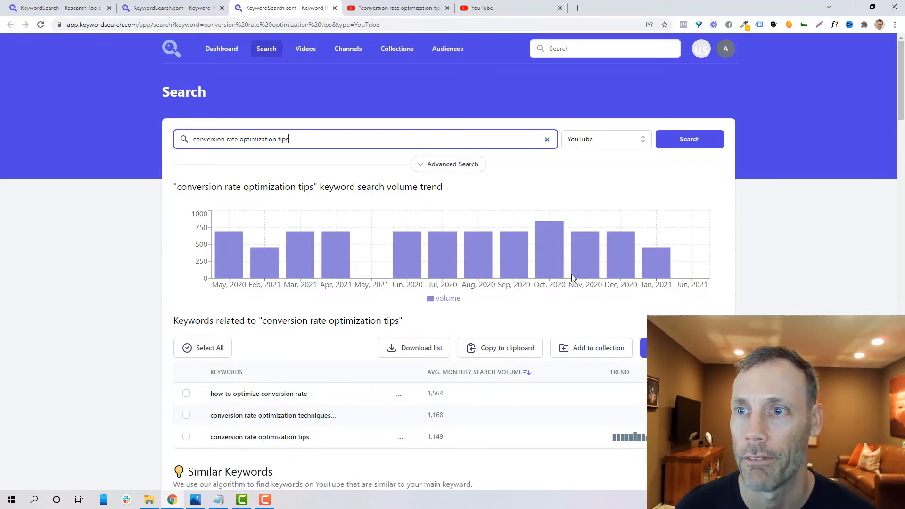
pyautogui.scroll(-3)
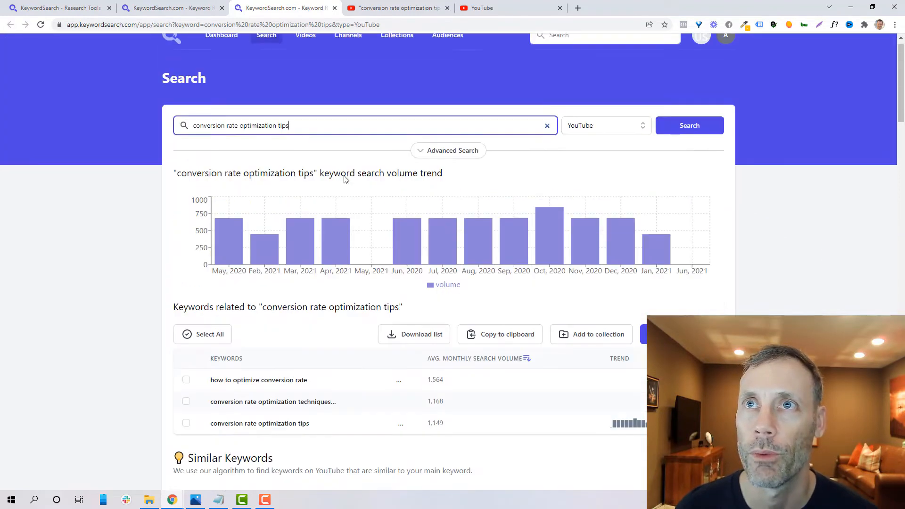
pyautogui.scroll(-3)
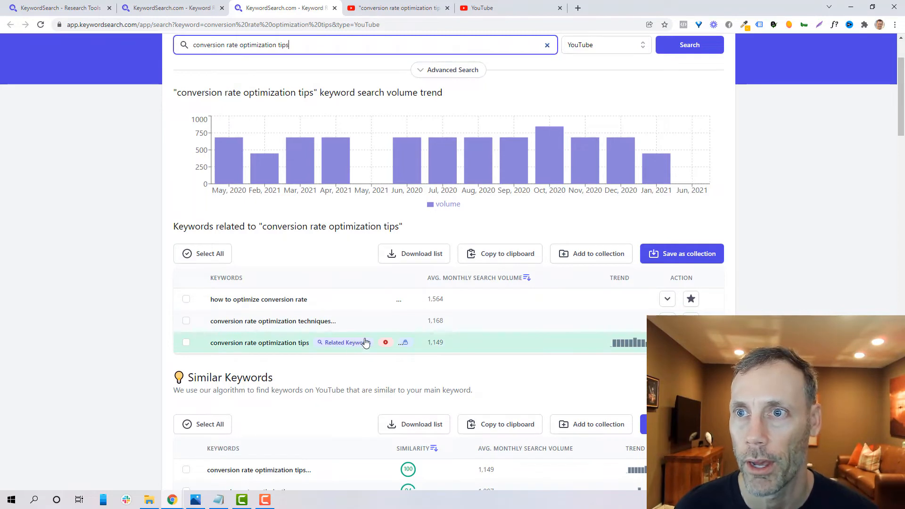
pyautogui.scroll(-3)
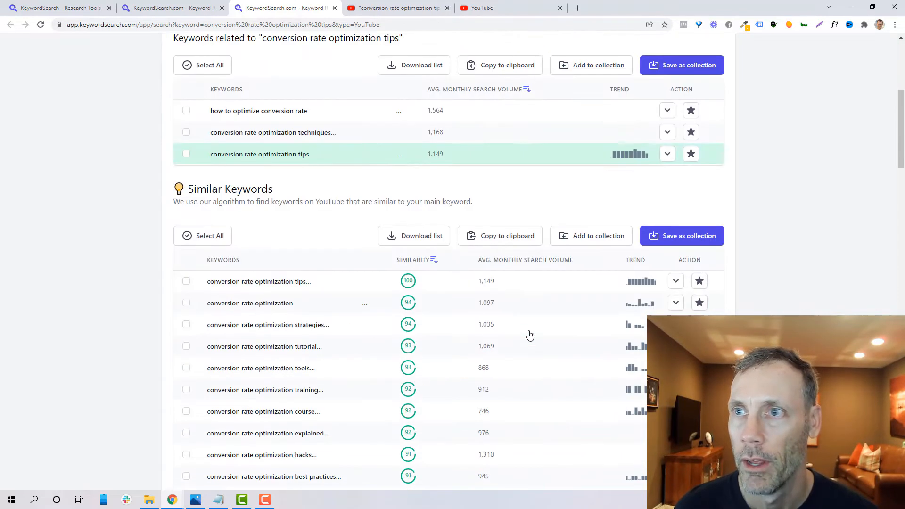
pyautogui.scroll(-3)
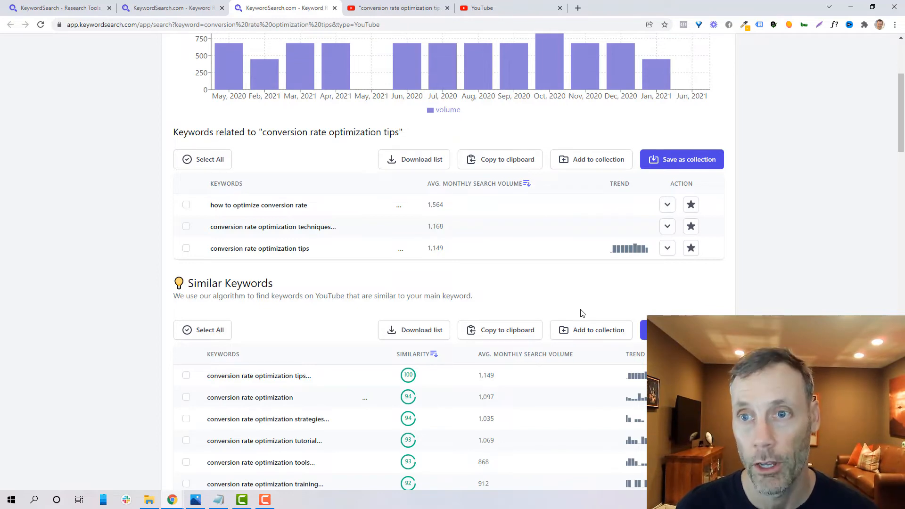
# Mark five similar keywords (tips, strategies, tools, course, hacks) and add them to a collection
pyautogui.scroll(-3)
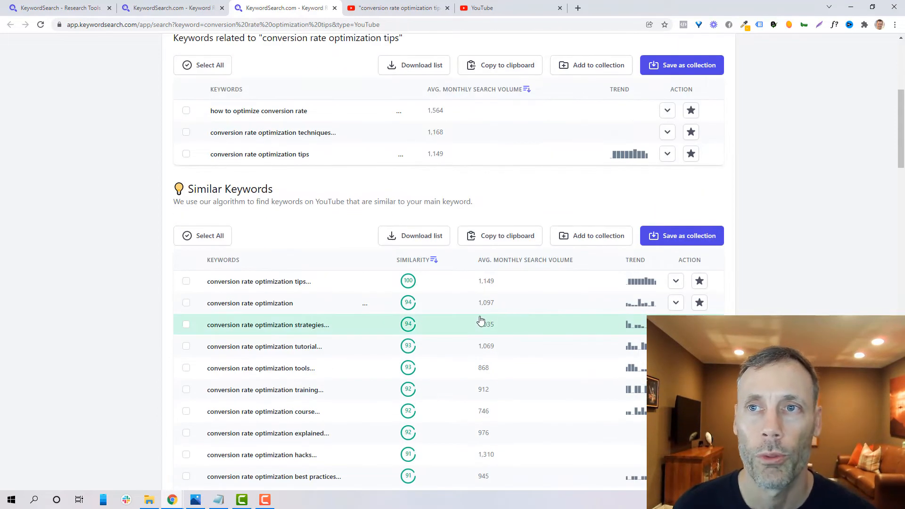
pyautogui.click(186, 281)
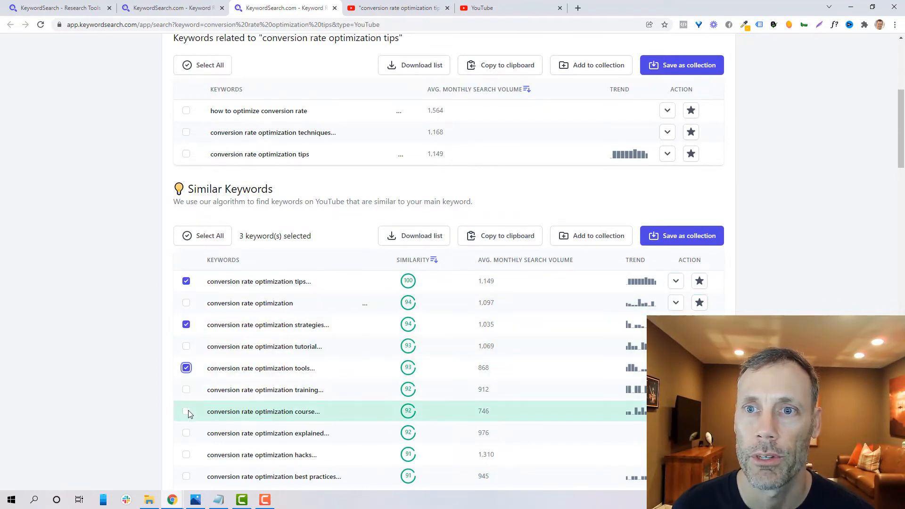
pyautogui.click(186, 411)
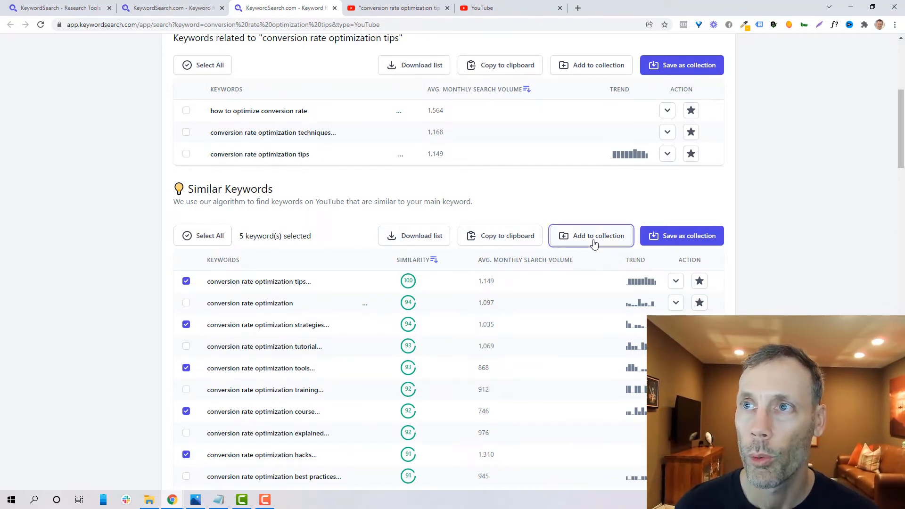
pyautogui.click(590, 235)
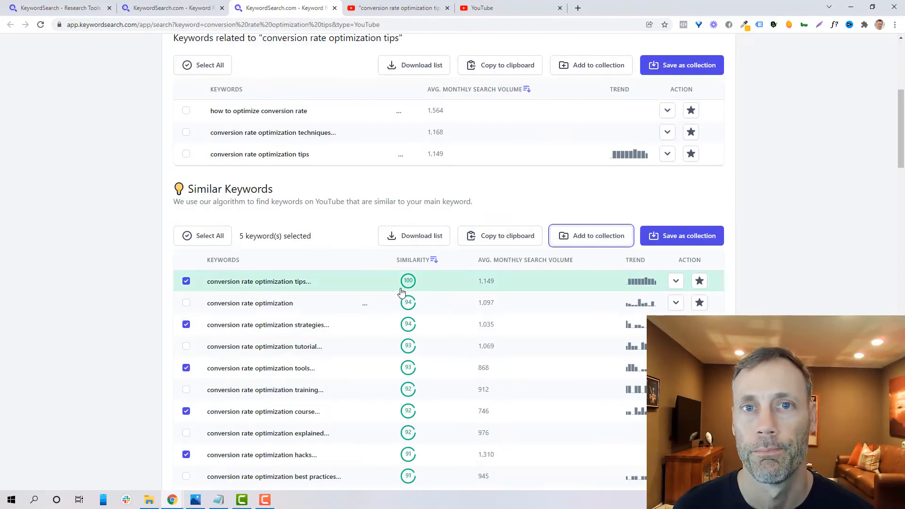
pyautogui.click(309, 48)
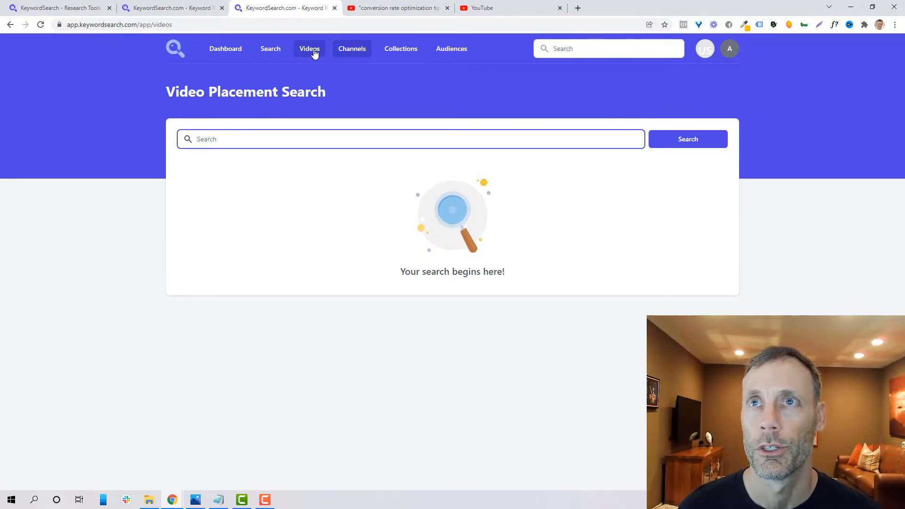
pyautogui.moveTo(359, 84)
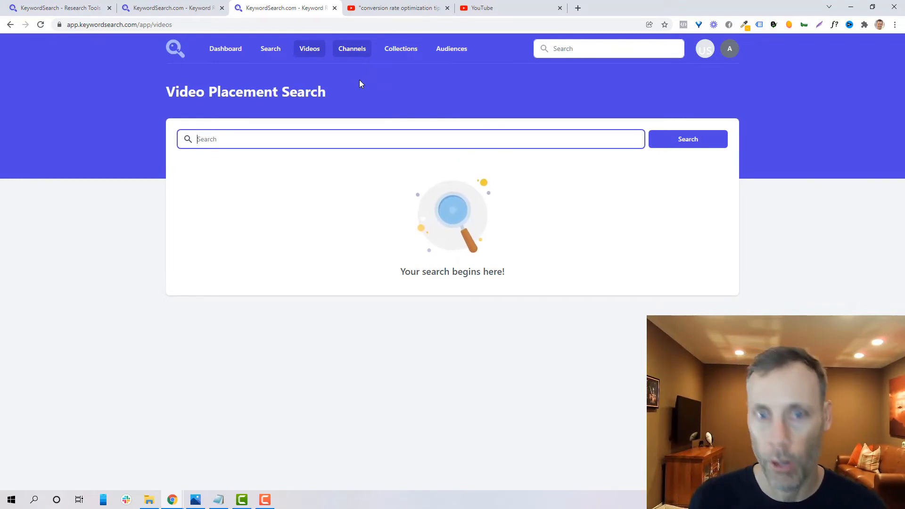
# Run a video placement search for 'conversion rate optimization tips' and compare with YouTube's results
pyautogui.write('conversion rate optimization tips')
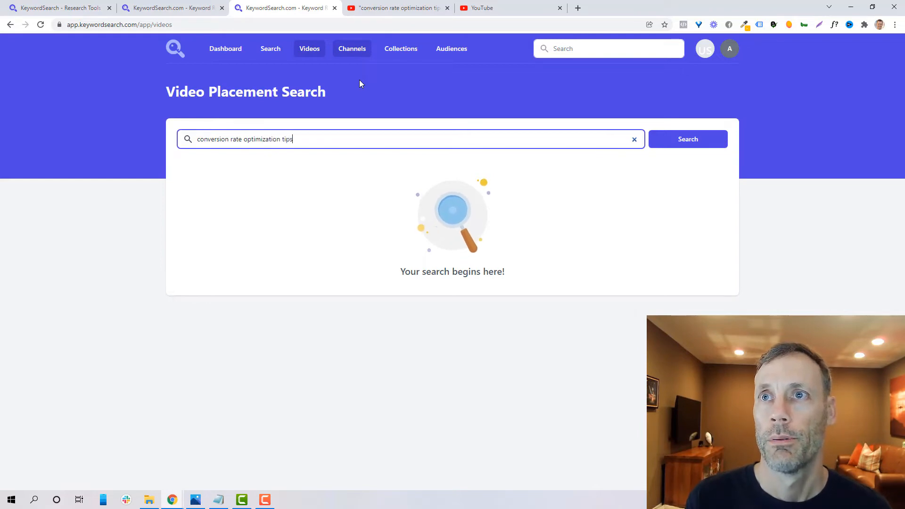
pyautogui.click(688, 139)
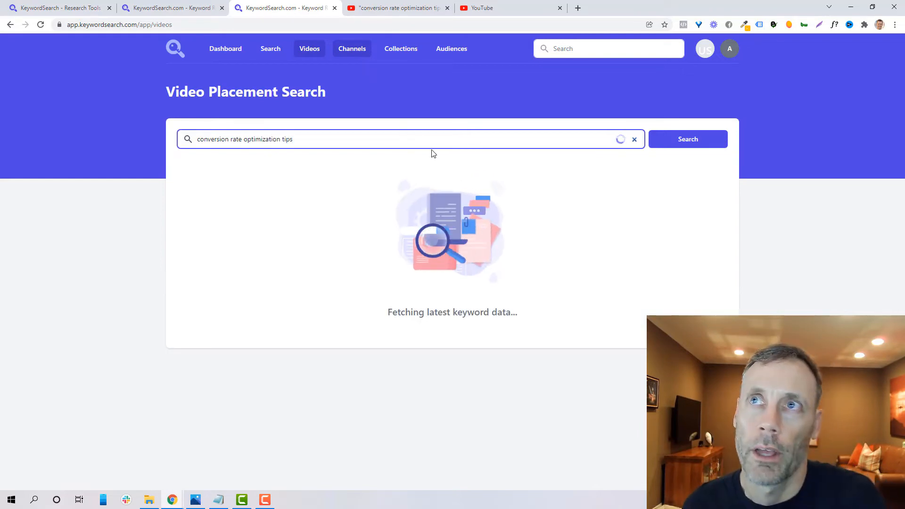
pyautogui.click(397, 8)
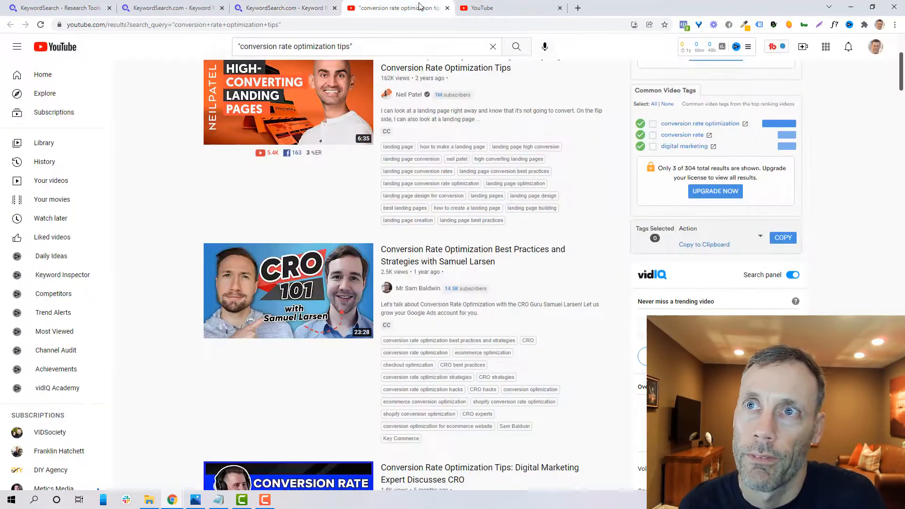
pyautogui.scroll(-3)
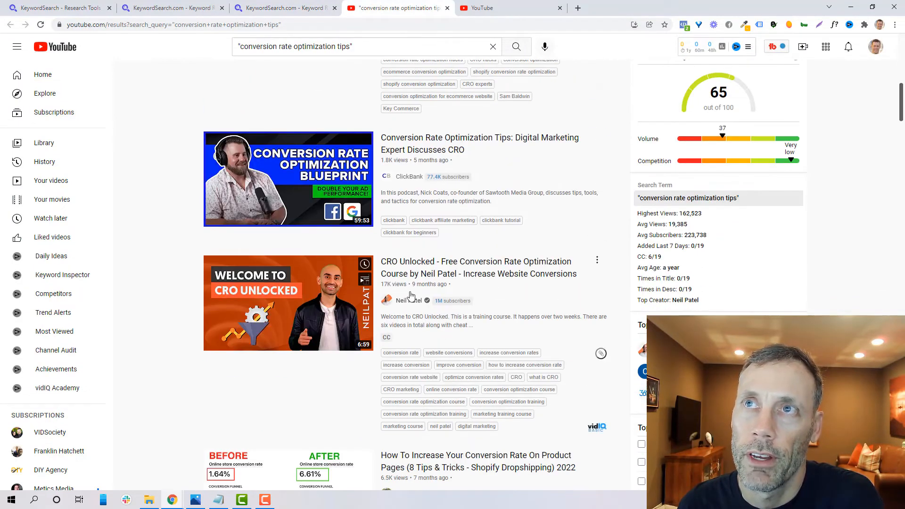
pyautogui.click(283, 8)
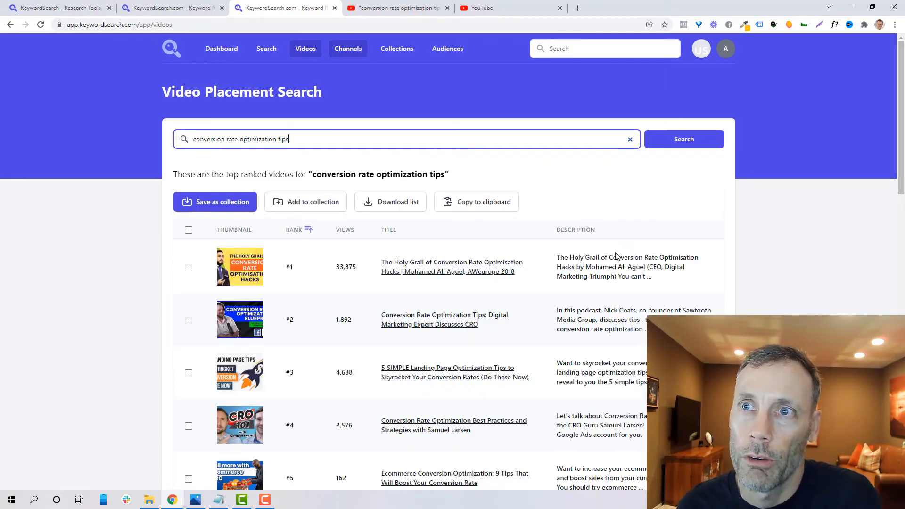
# Review and select all top-ranked videos, then move to the YouTube Channel Search page
pyautogui.scroll(-3)
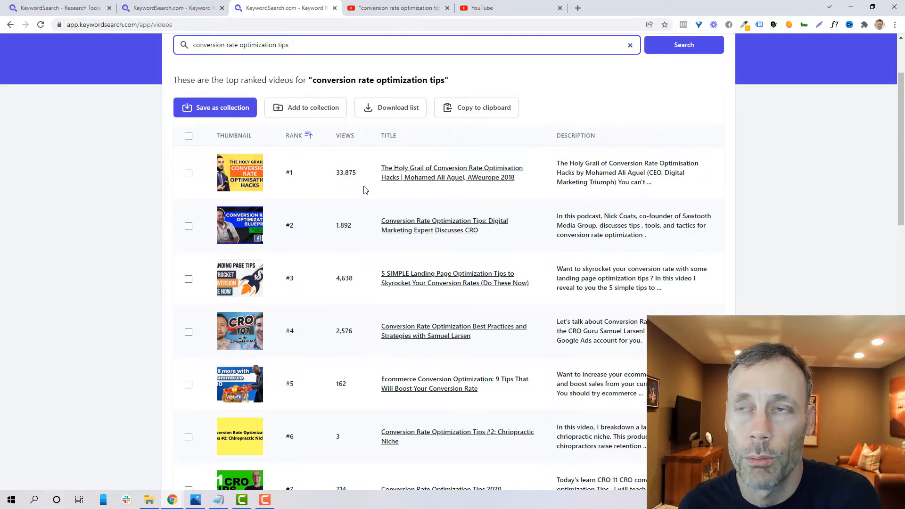
pyautogui.scroll(-3)
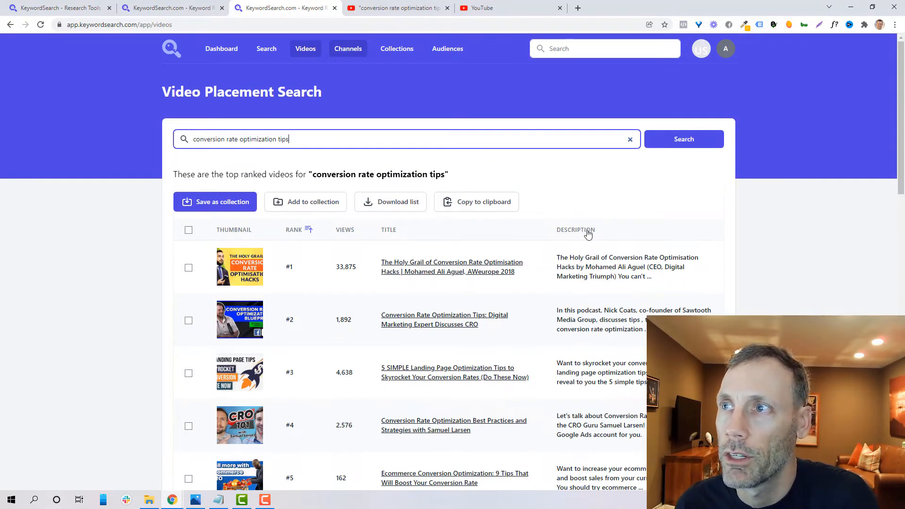
pyautogui.scroll(-3)
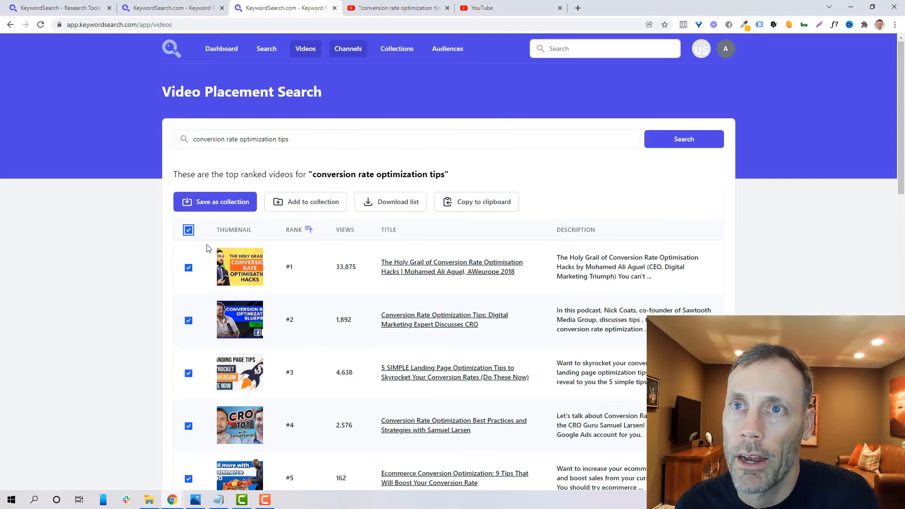
pyautogui.scroll(-3)
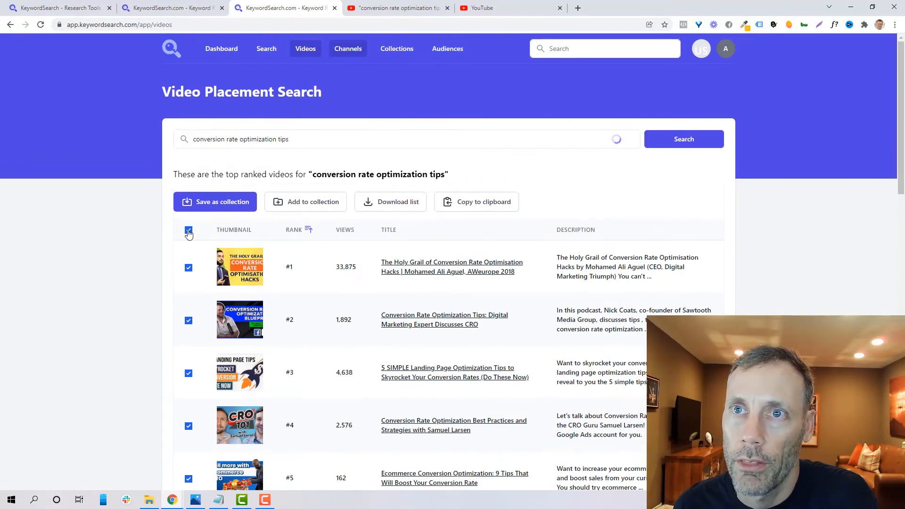
pyautogui.scroll(-3)
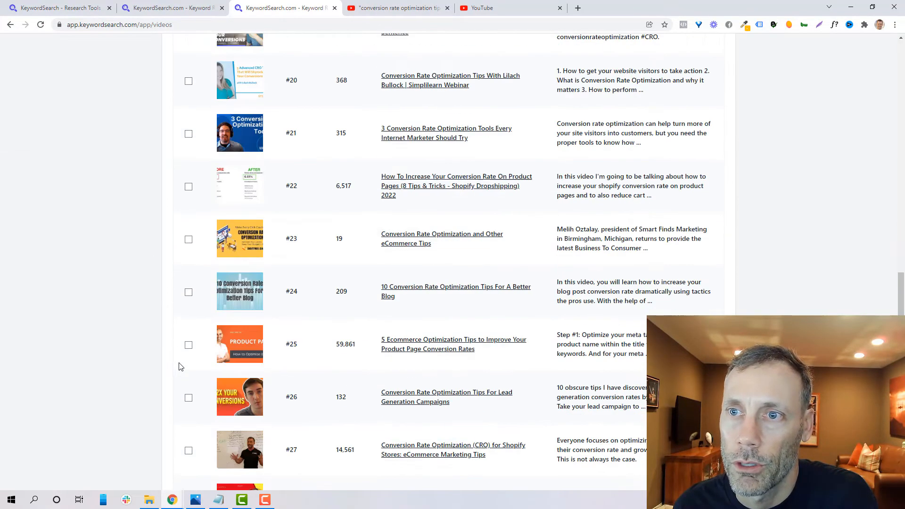
pyautogui.scroll(-3)
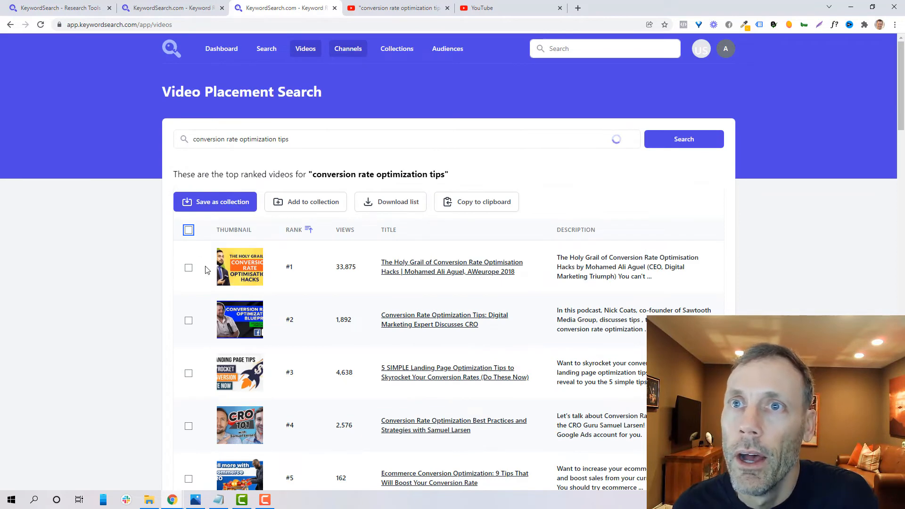
pyautogui.click(189, 230)
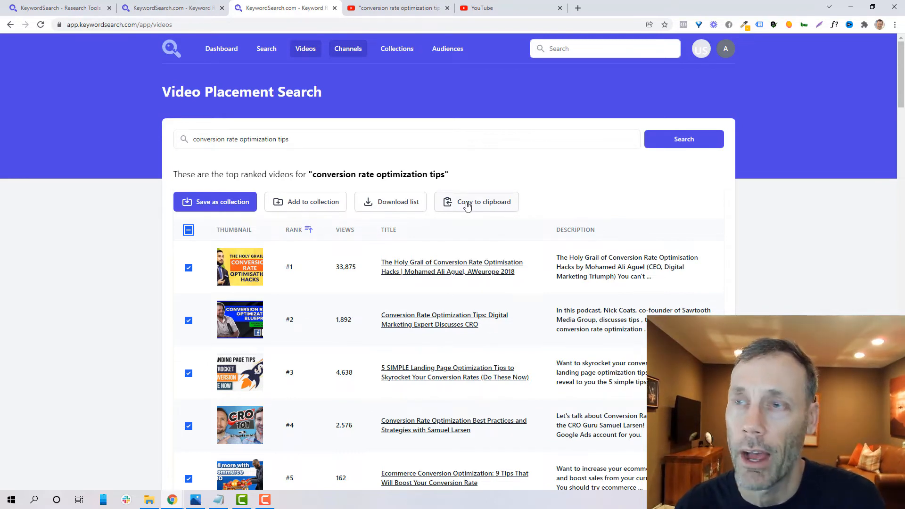
pyautogui.moveTo(413, 155)
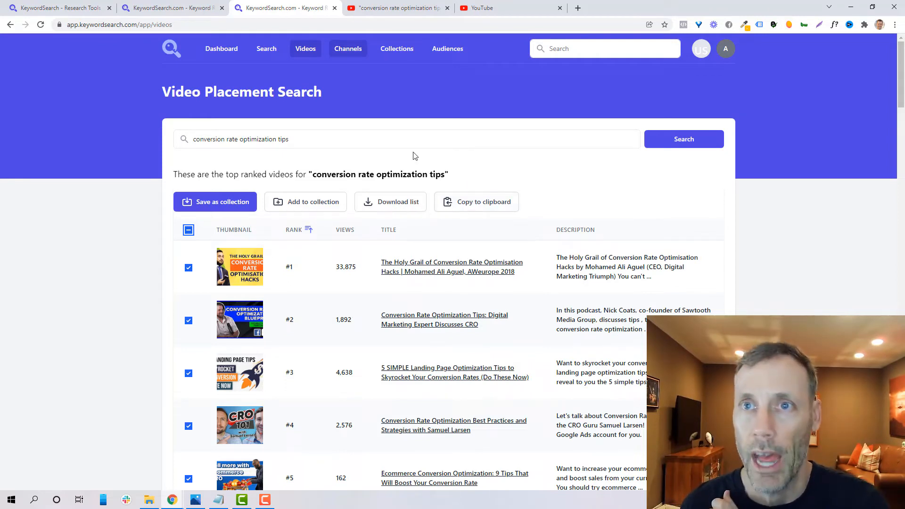
pyautogui.click(348, 48)
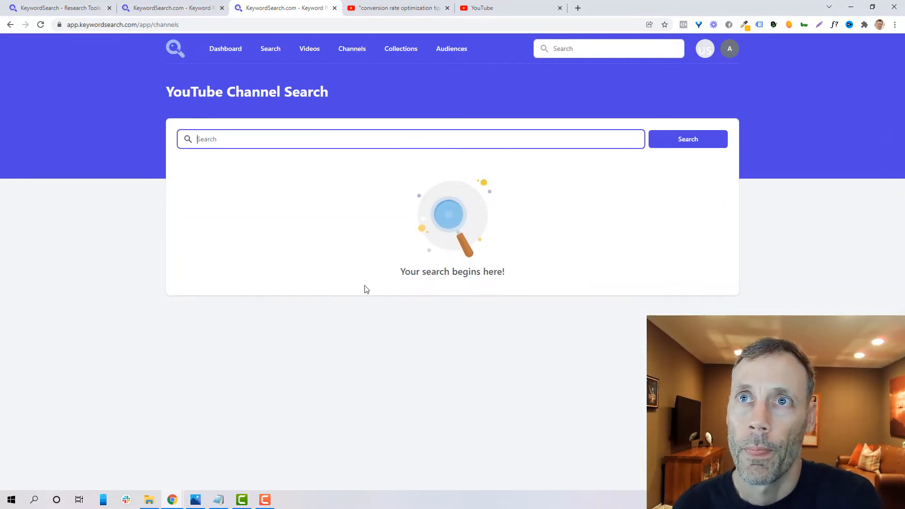
# Search channels for 'conversion rate optimization' and review their keywords, topics, views and subscribers
pyautogui.write('conversion rate o')
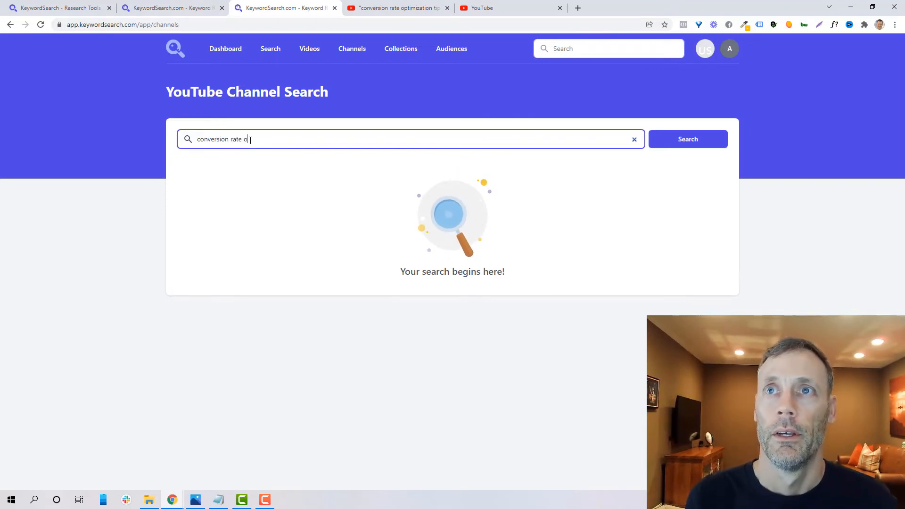
pyautogui.write('ptimization')
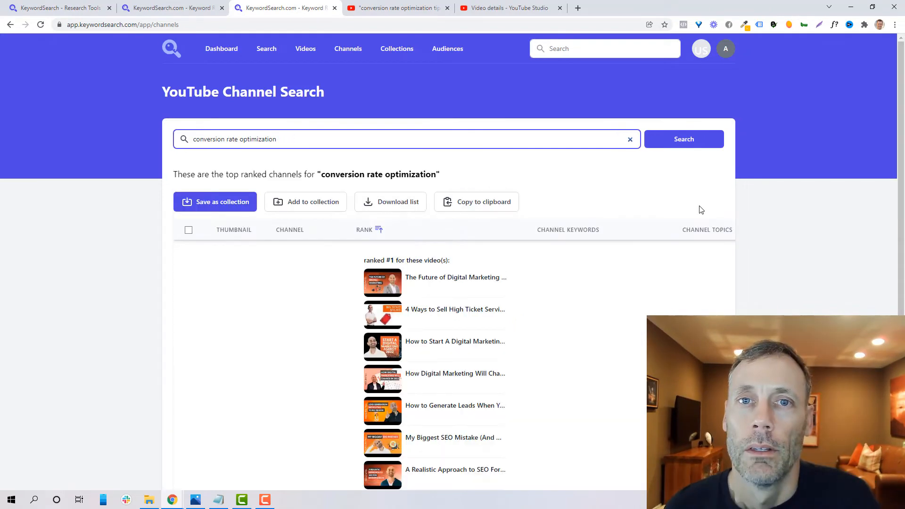
pyautogui.moveTo(455, 168)
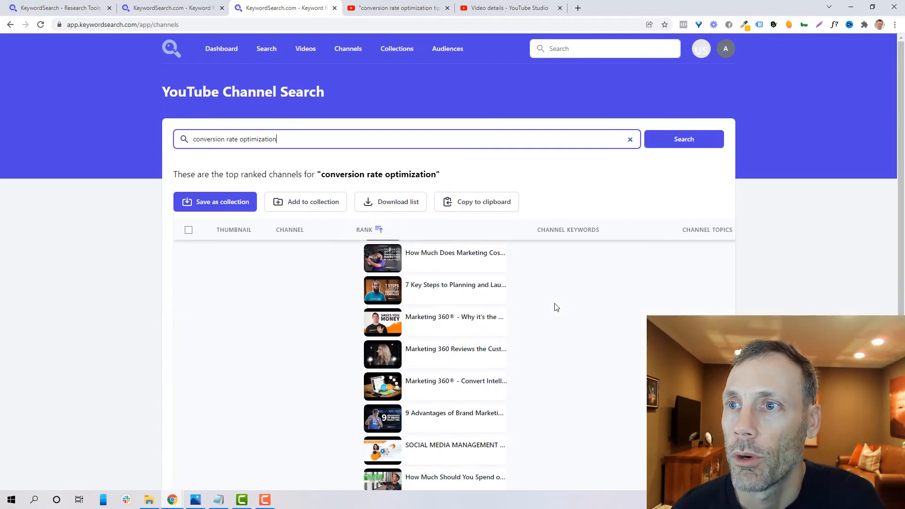
pyautogui.scroll(-3)
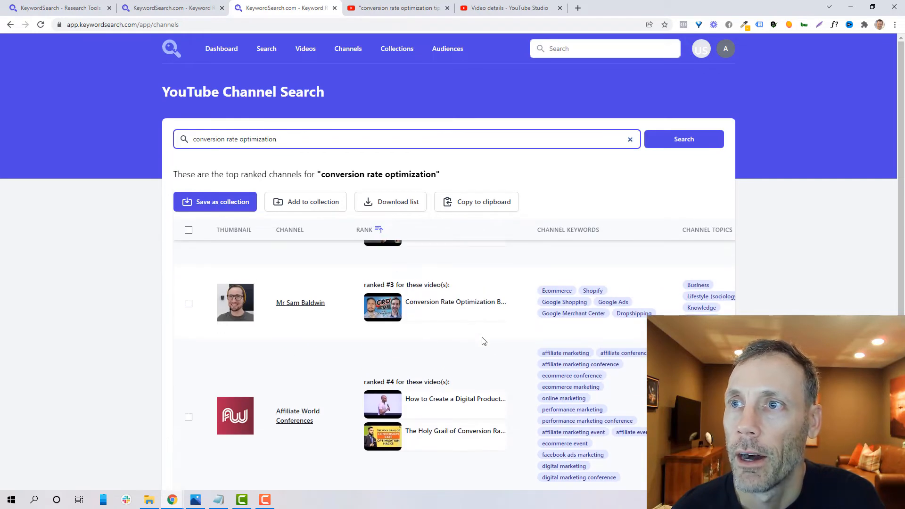
pyautogui.moveTo(462, 251)
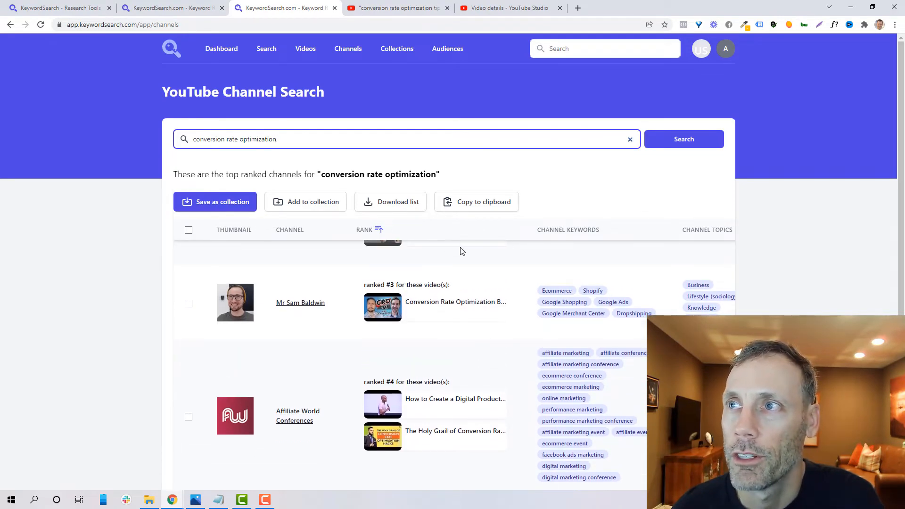
pyautogui.scroll(-3)
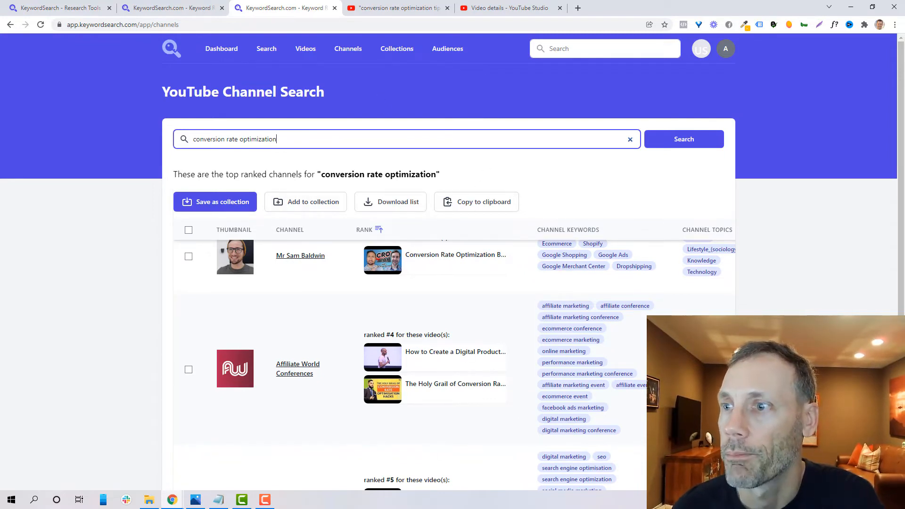
pyautogui.scroll(-3)
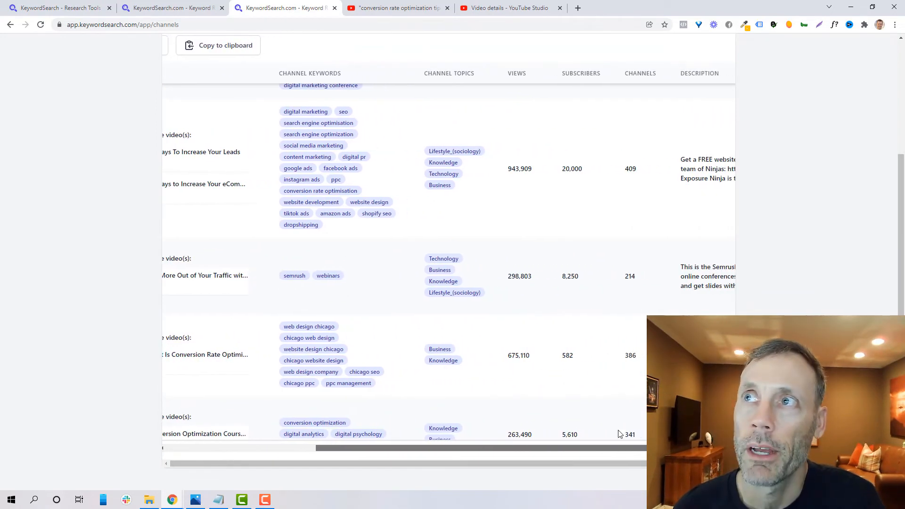
pyautogui.moveTo(580, 160)
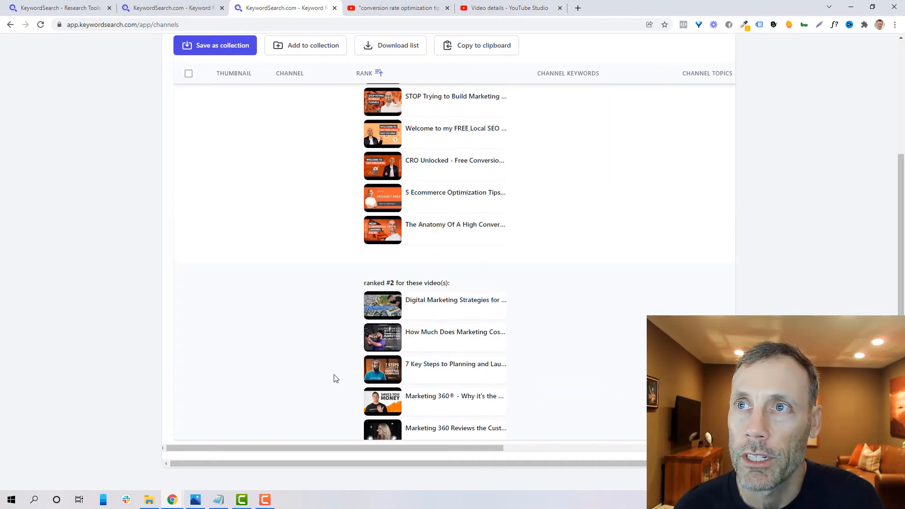
pyautogui.scroll(-3)
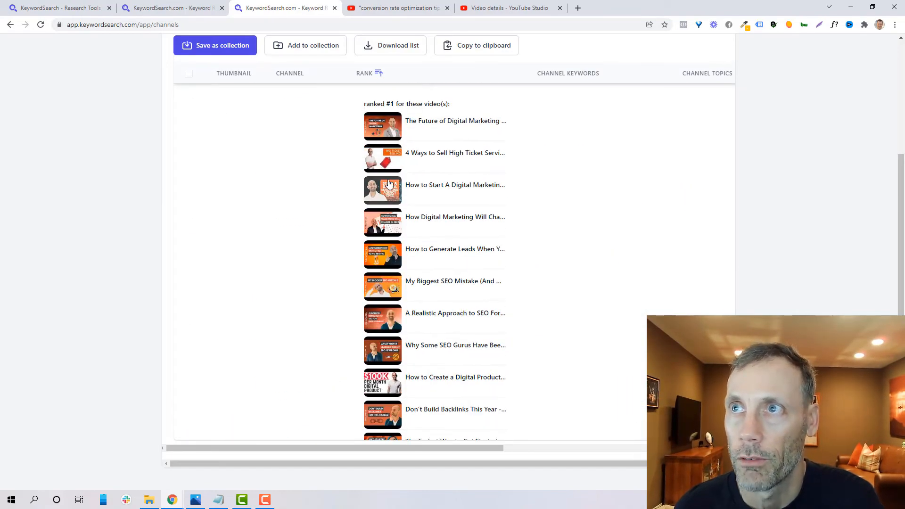
pyautogui.scroll(-3)
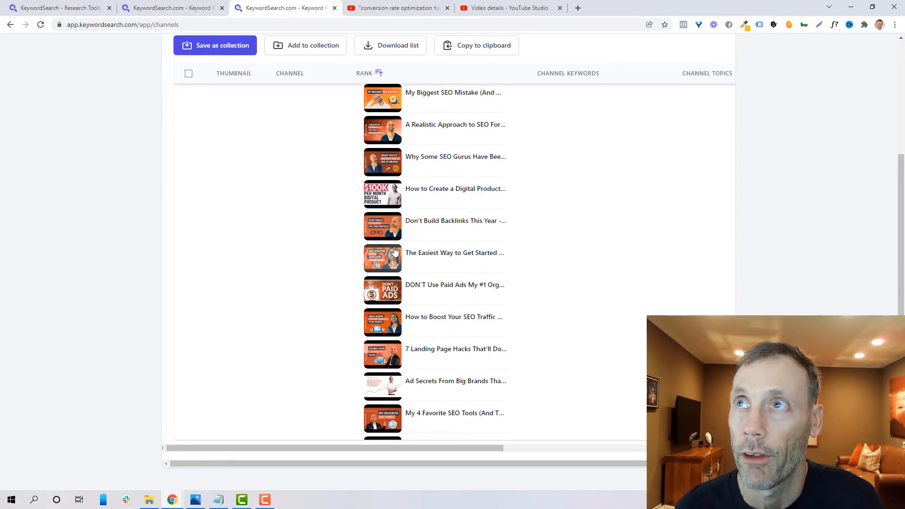
pyautogui.moveTo(413, 237)
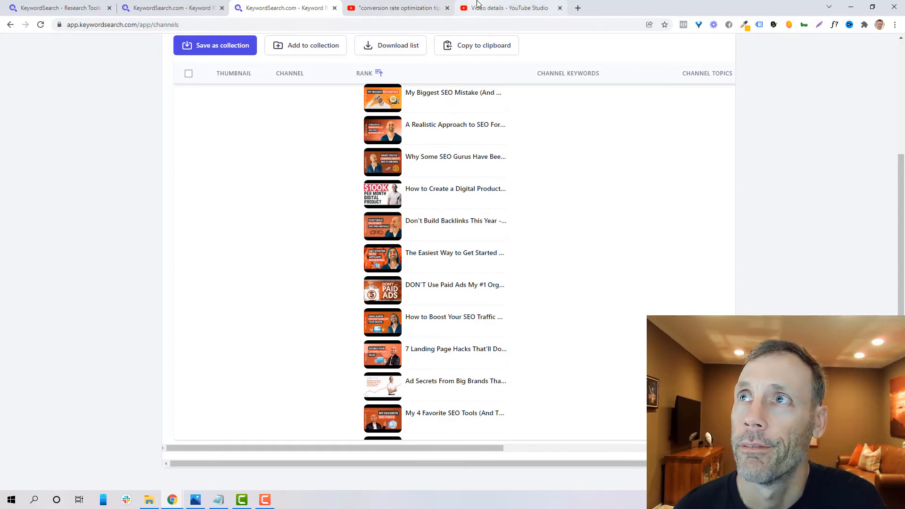
# Review the Conversion Rate Optimization video's tags and description in YouTube Studio, then return to KeywordSearch
pyautogui.click(510, 8)
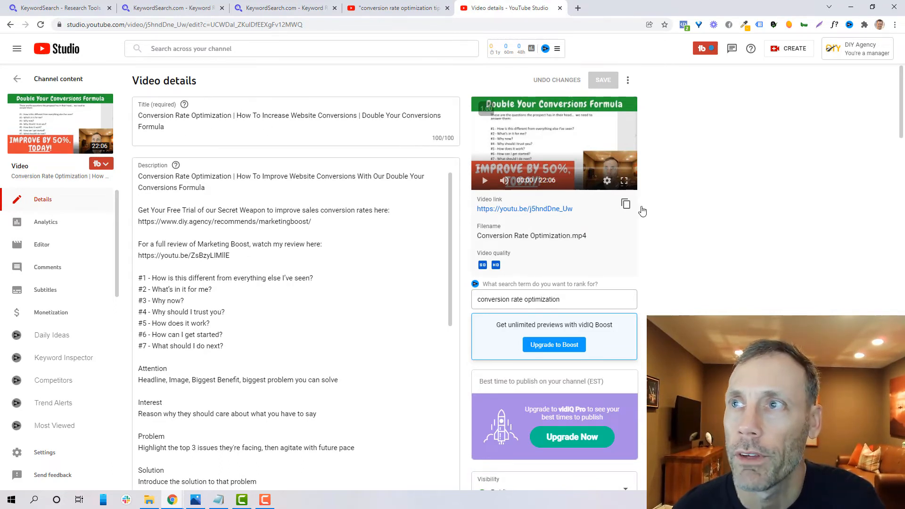
pyautogui.scroll(-3)
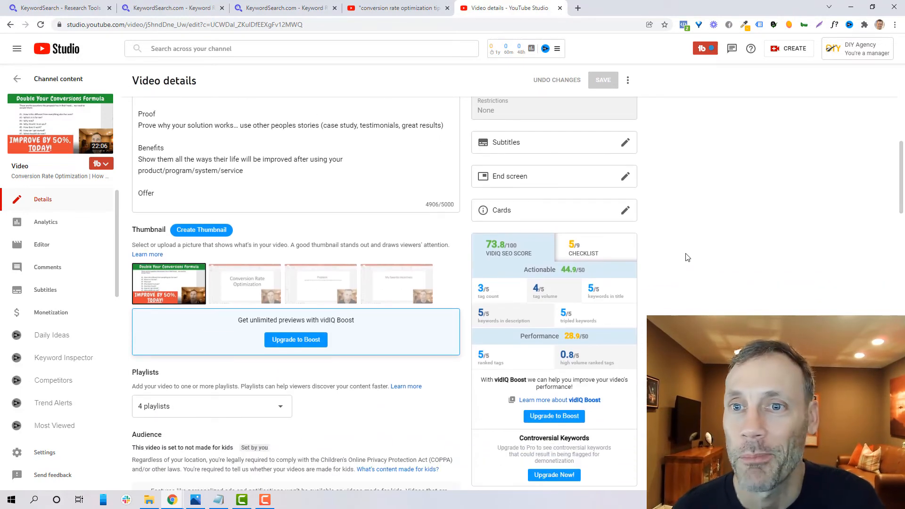
pyautogui.scroll(-3)
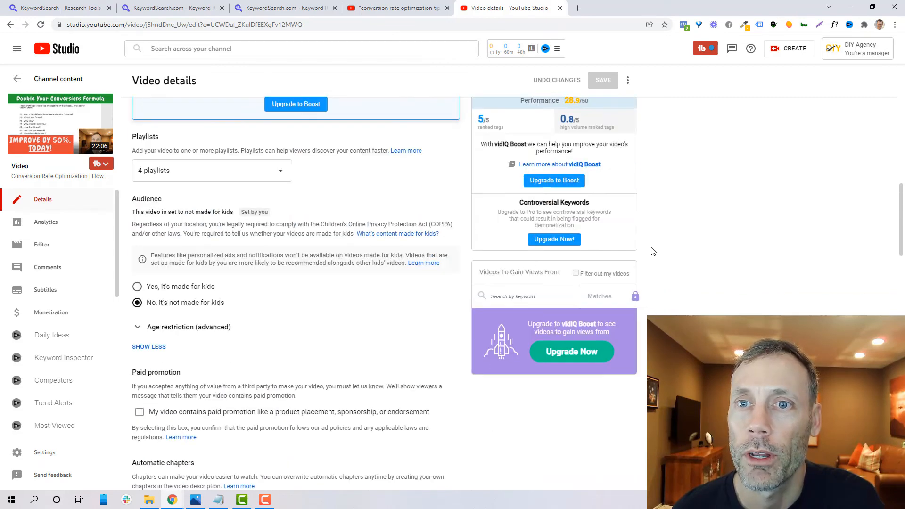
pyautogui.scroll(-3)
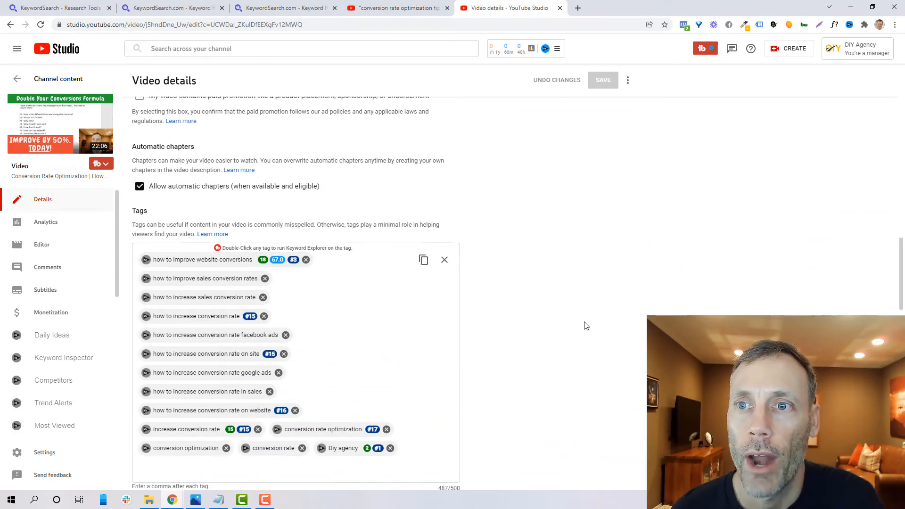
pyautogui.scroll(-3)
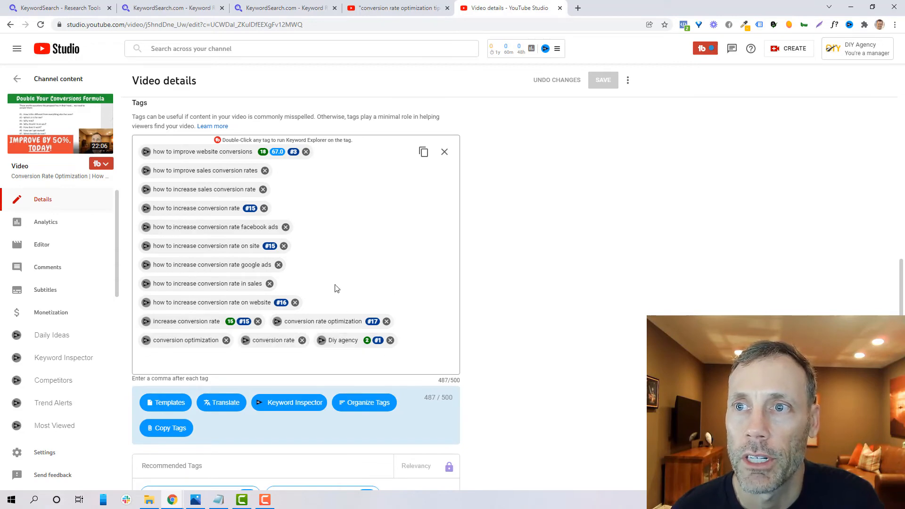
pyautogui.moveTo(539, 266)
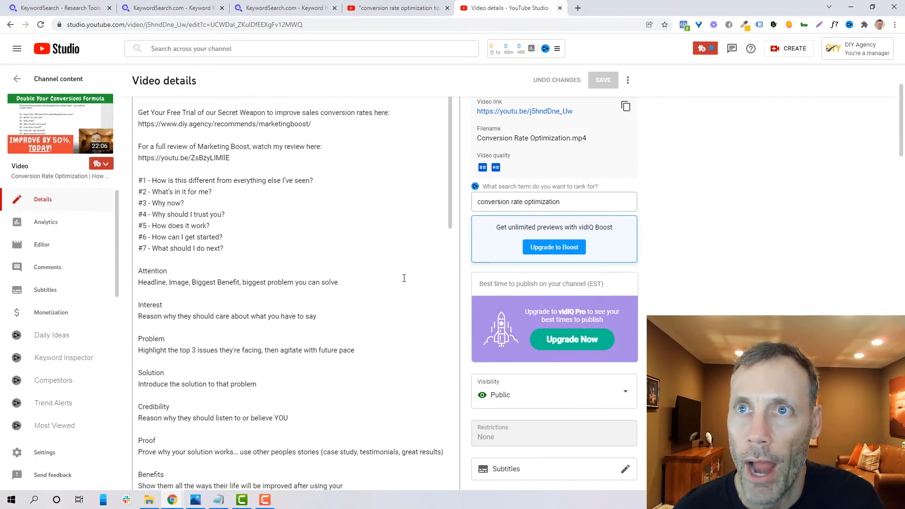
pyautogui.click(170, 8)
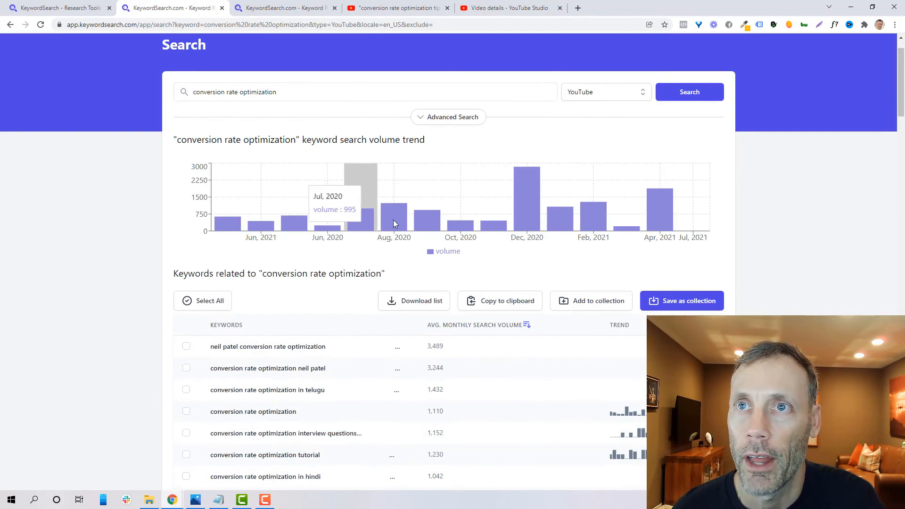
pyautogui.moveTo(345, 126)
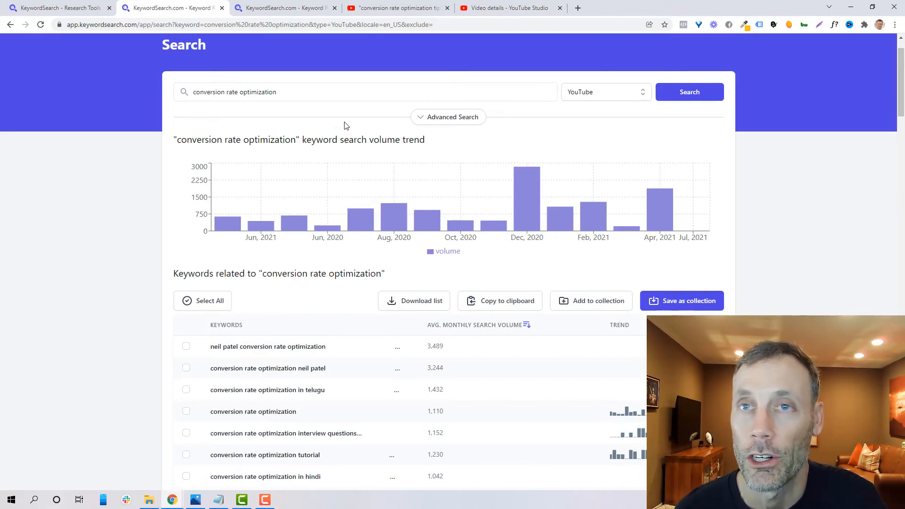
pyautogui.moveTo(563, 361)
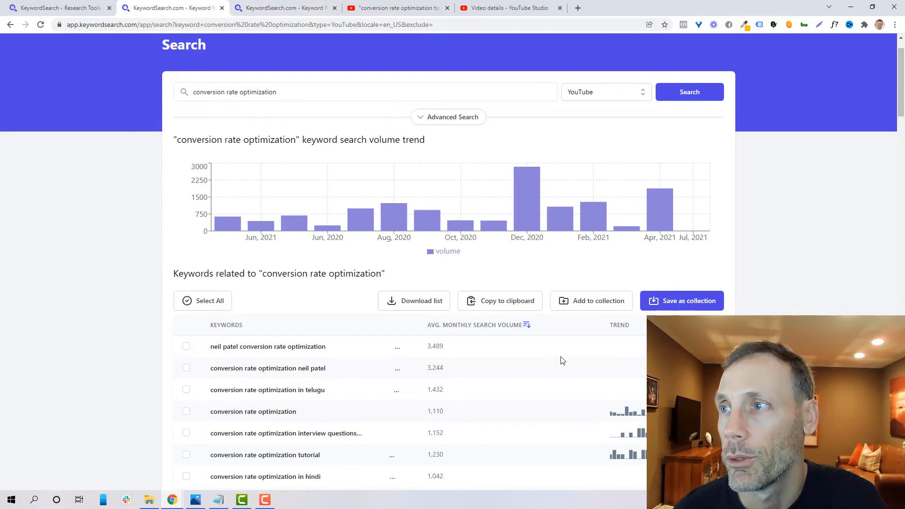
# Scroll through the related keywords list, including training, Shopify, course and agency variants
pyautogui.scroll(-3)
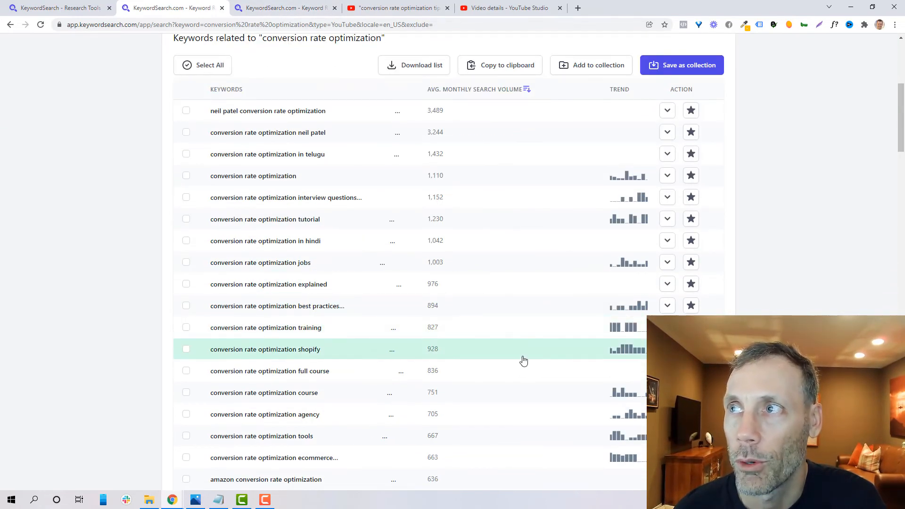
pyautogui.moveTo(525, 361)
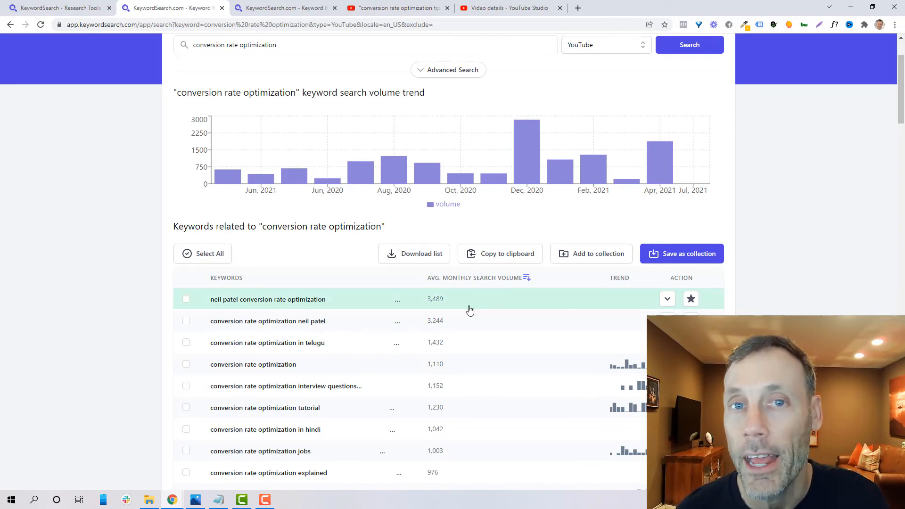
pyautogui.scroll(-3)
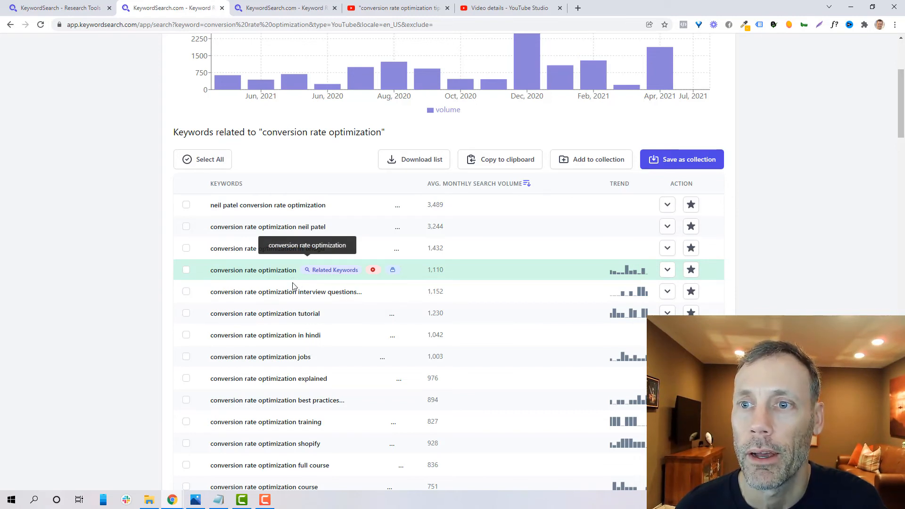
pyautogui.moveTo(770, 292)
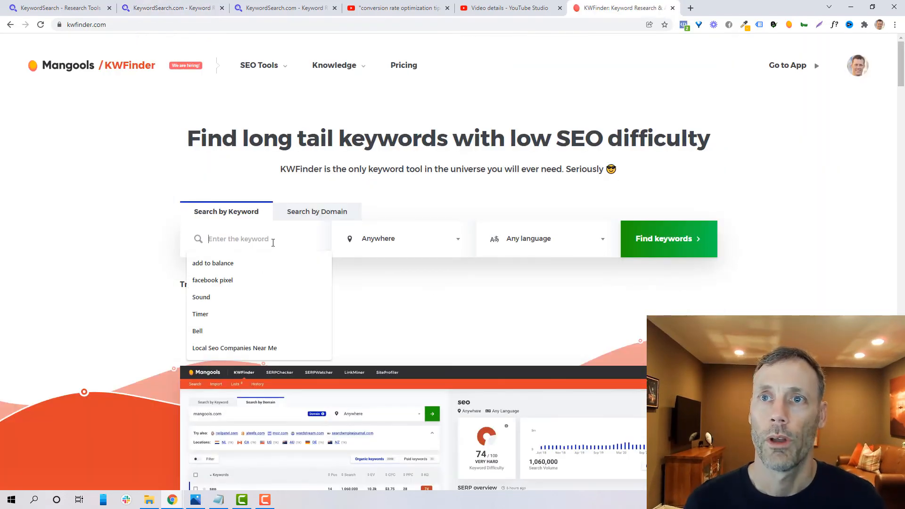
# Enter 'conversion rate optimization tips' as the KWFinder search keyword
pyautogui.write('conversion')
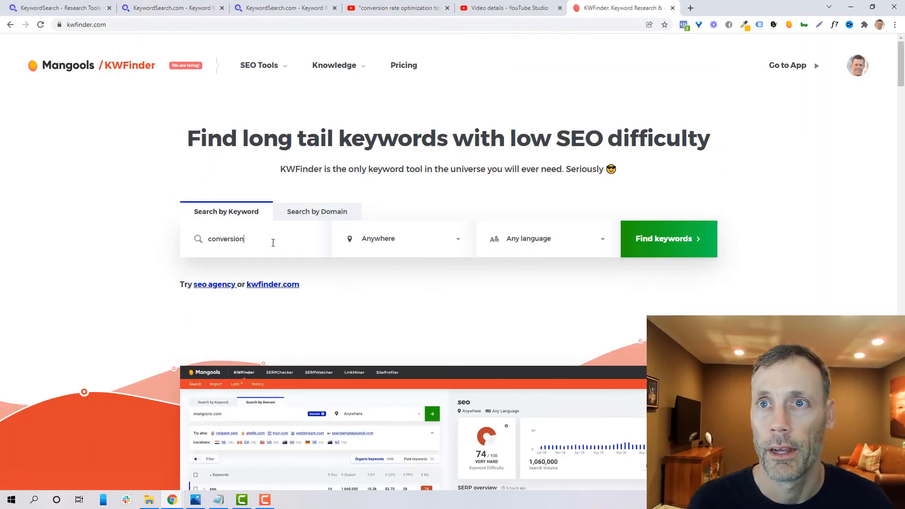
pyautogui.write('rate')
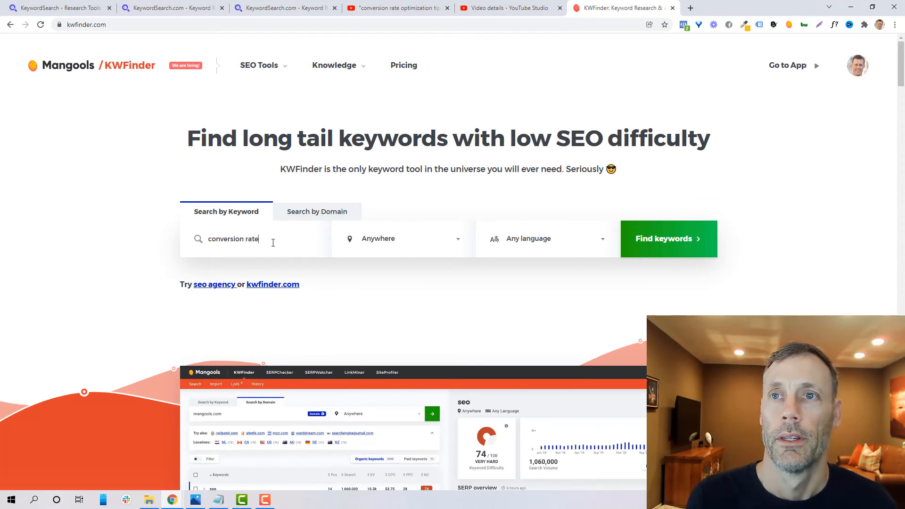
pyautogui.write('optimiz')
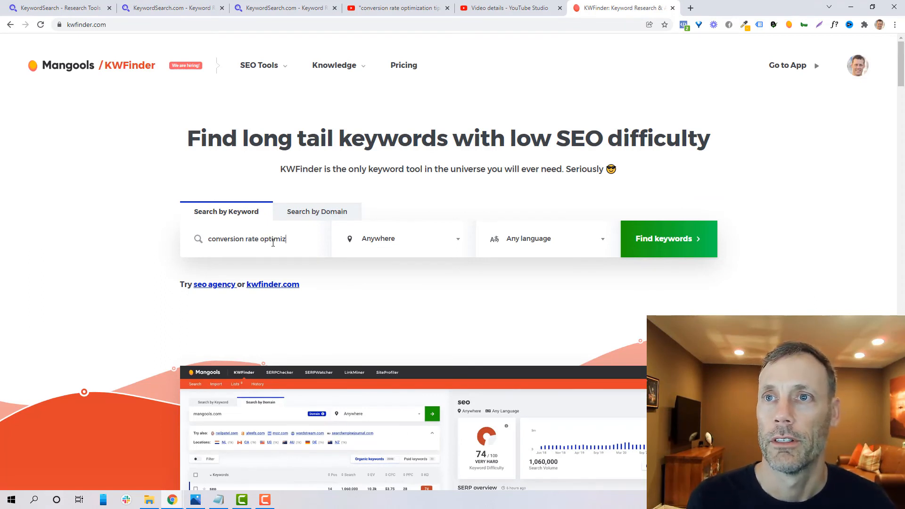
pyautogui.write('ation ti')
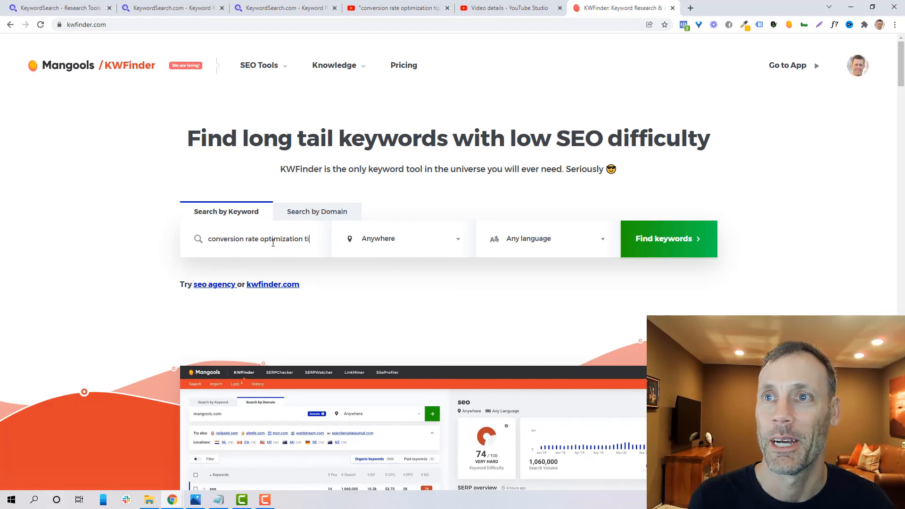
# Limit the search to United States and English and run Find keywords
pyautogui.click(401, 238)
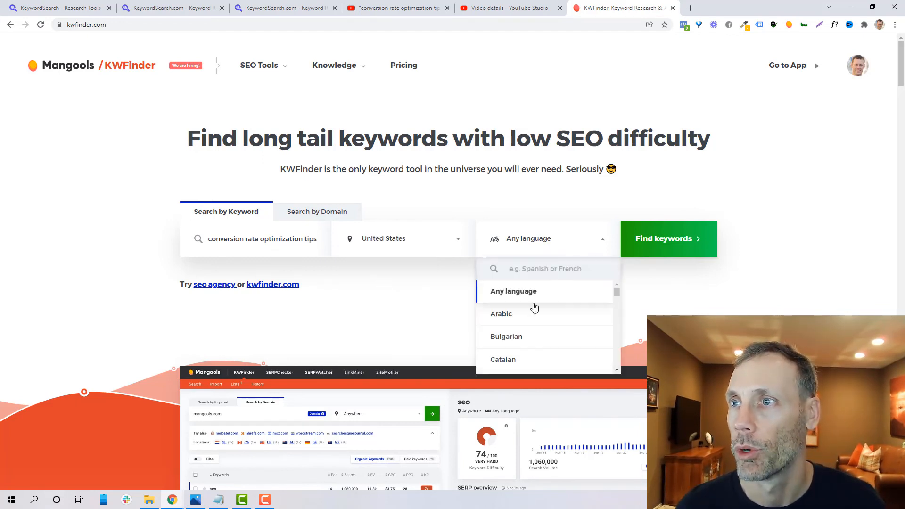
pyautogui.click(519, 238)
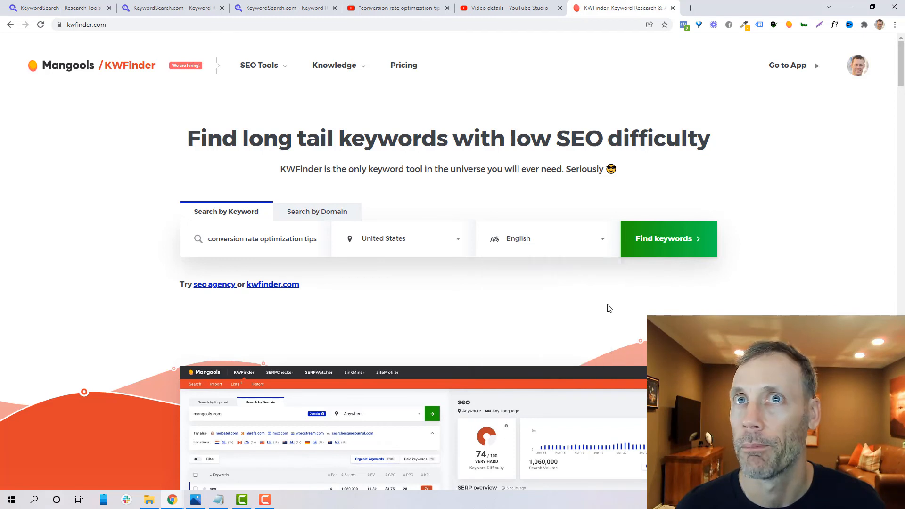
pyautogui.click(668, 238)
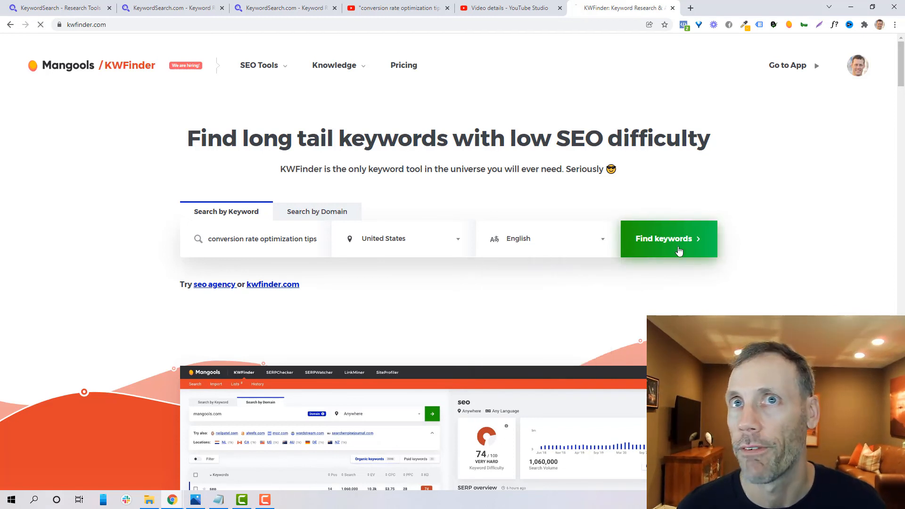
pyautogui.click(667, 239)
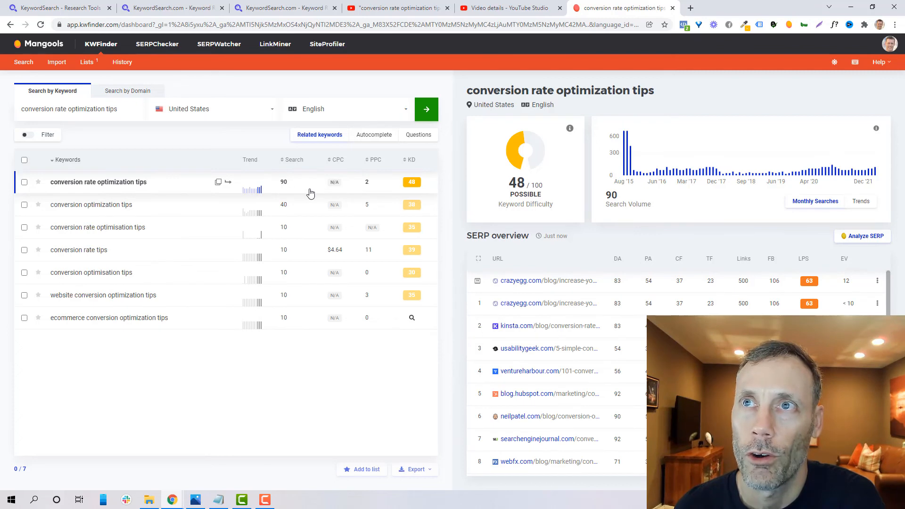
pyautogui.moveTo(300, 196)
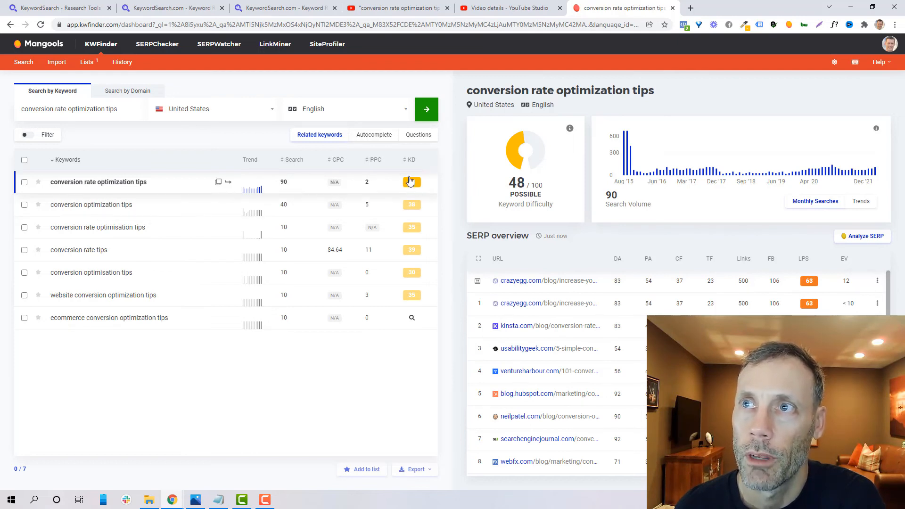
pyautogui.moveTo(412, 182)
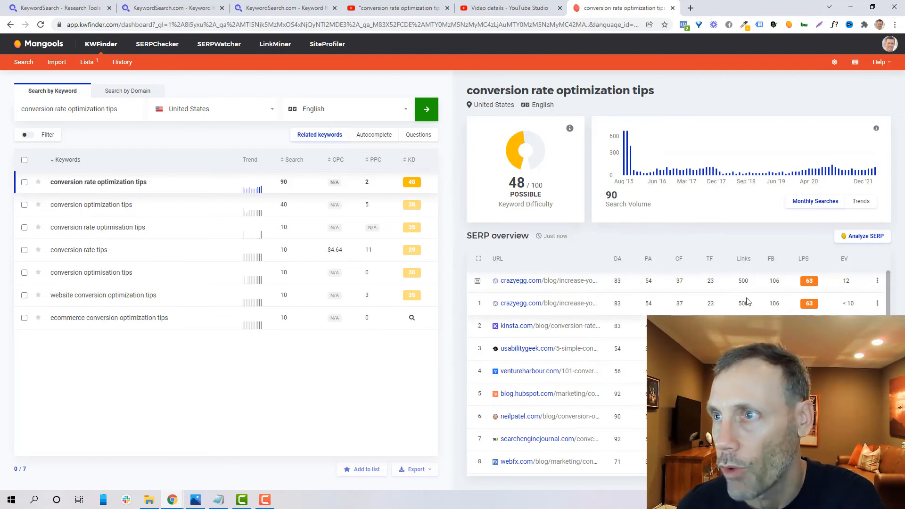
pyautogui.moveTo(639, 367)
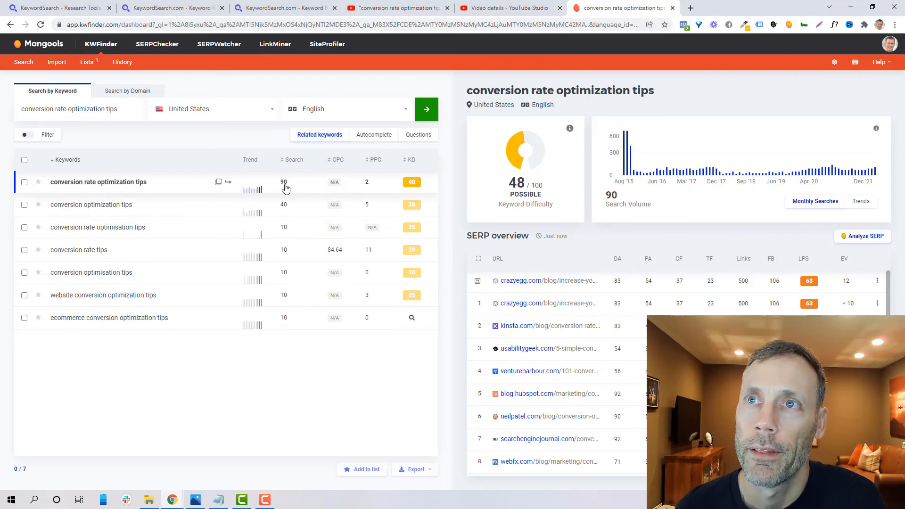
# Review the KD 48 and 90-volume results, then return to the KeywordSearch tab
pyautogui.click(283, 8)
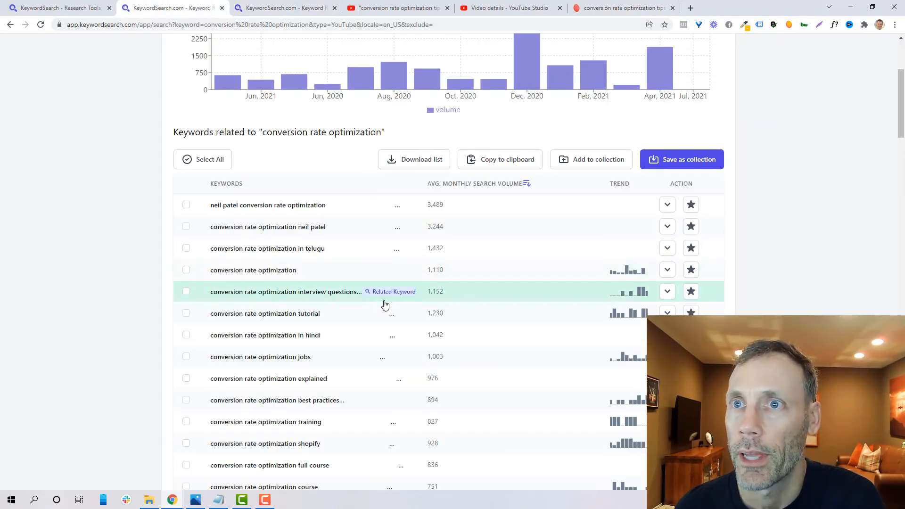
# Scroll through the related and similar keywords, then back up to the volume trend chart
pyautogui.scroll(-3)
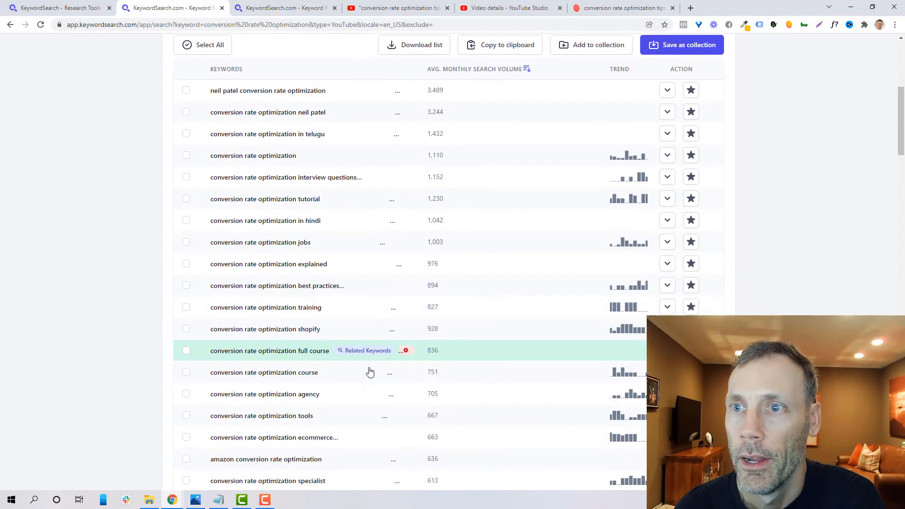
pyautogui.scroll(-3)
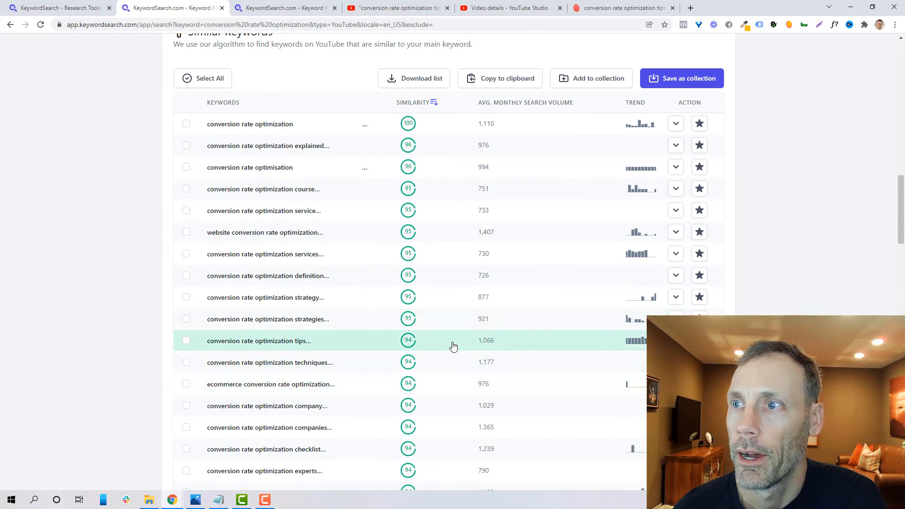
pyautogui.moveTo(484, 349)
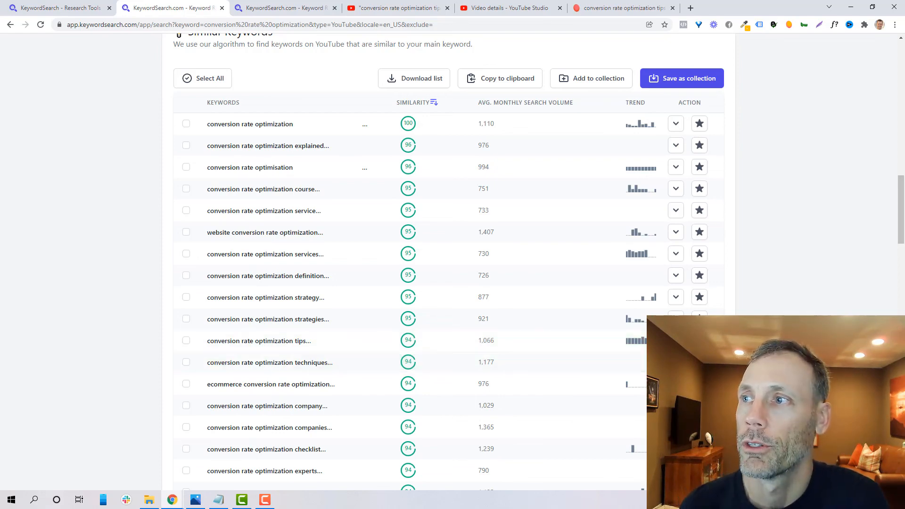
pyautogui.scroll(3)
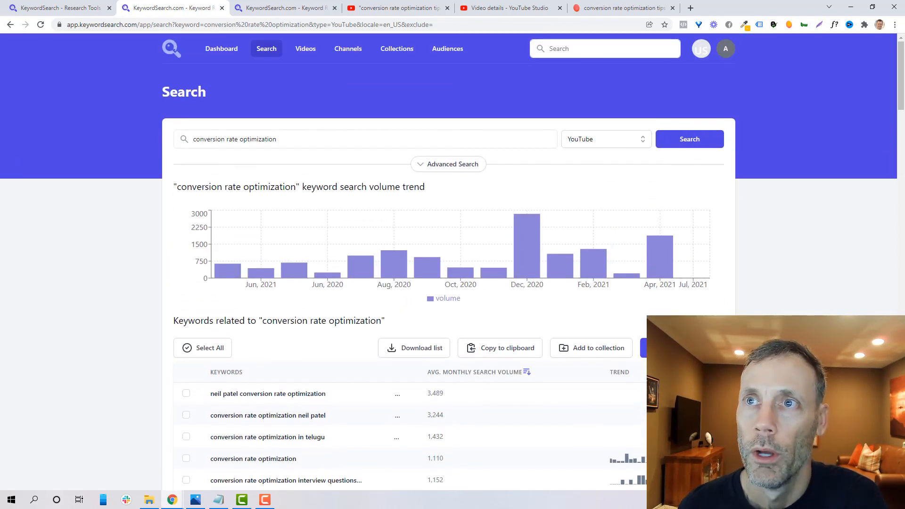